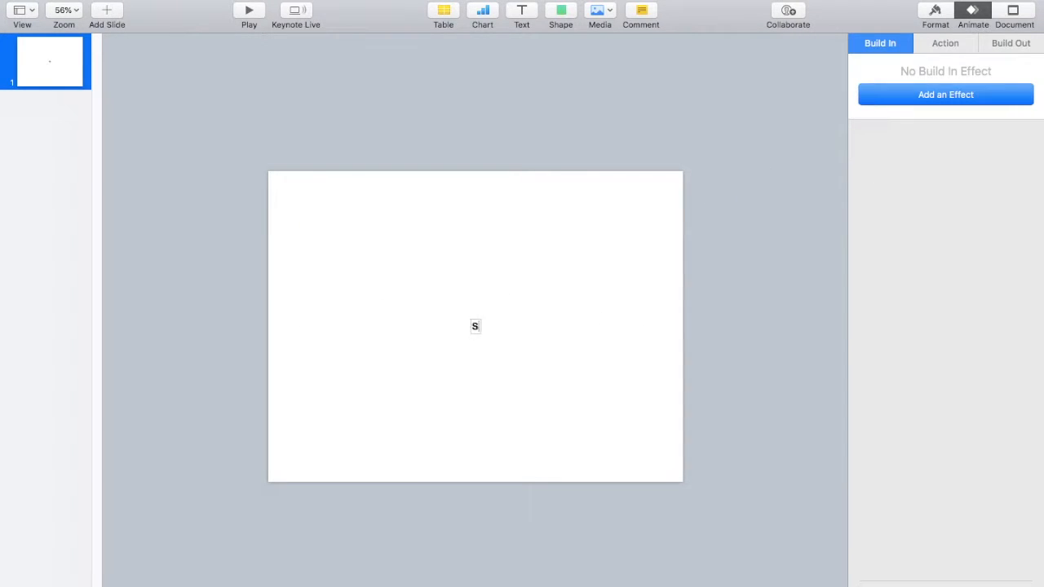
Type SHANNBON as the slide title and set it in the Code Bold font
text(HANNBON)
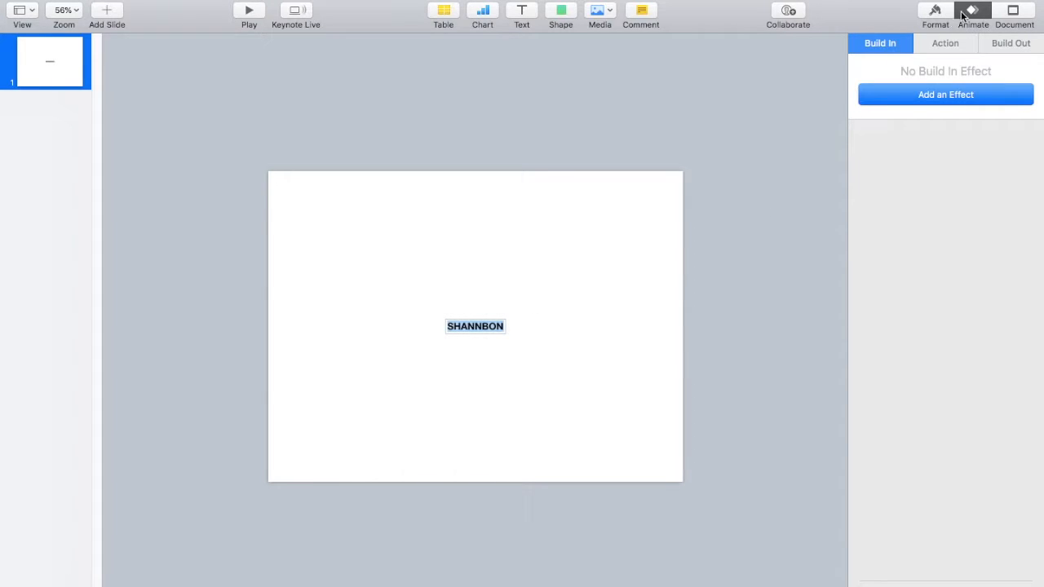
click(935, 11)
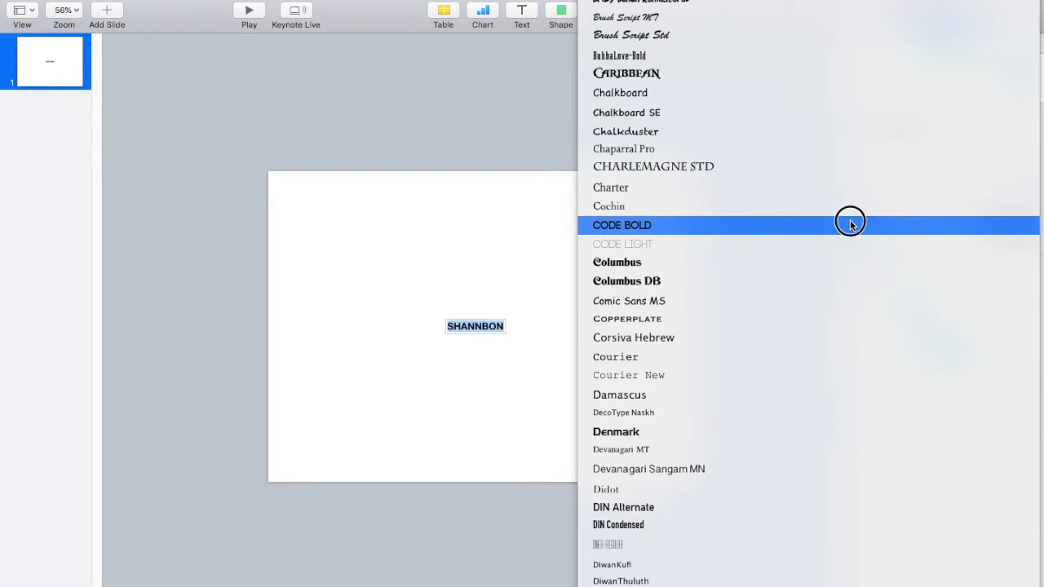
click(621, 225)
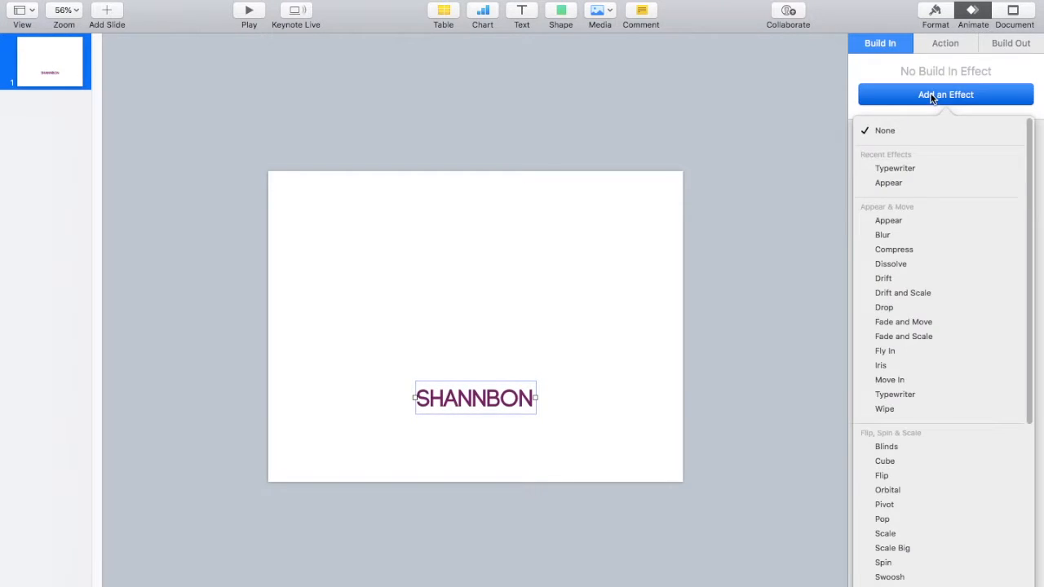
Give the SHANNBON title a 0.60-second Typewriter build-in and preview it
click(894, 168)
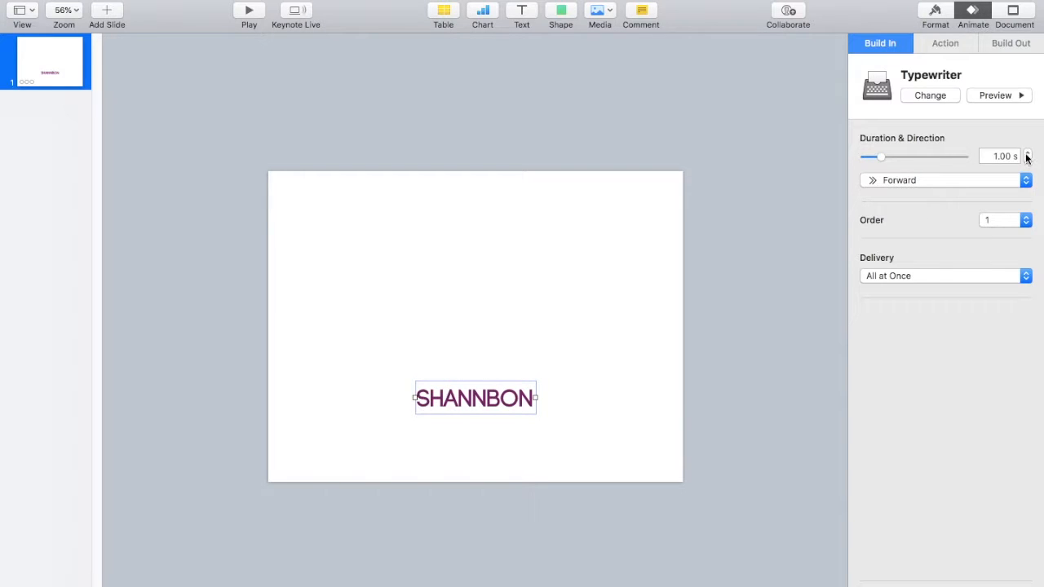
click(1026, 160)
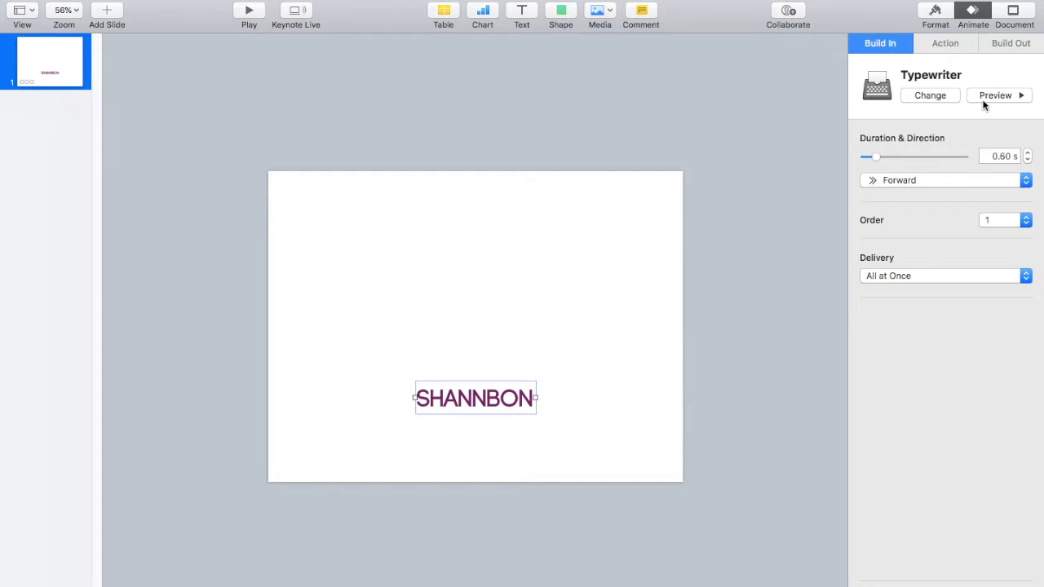
click(1027, 153)
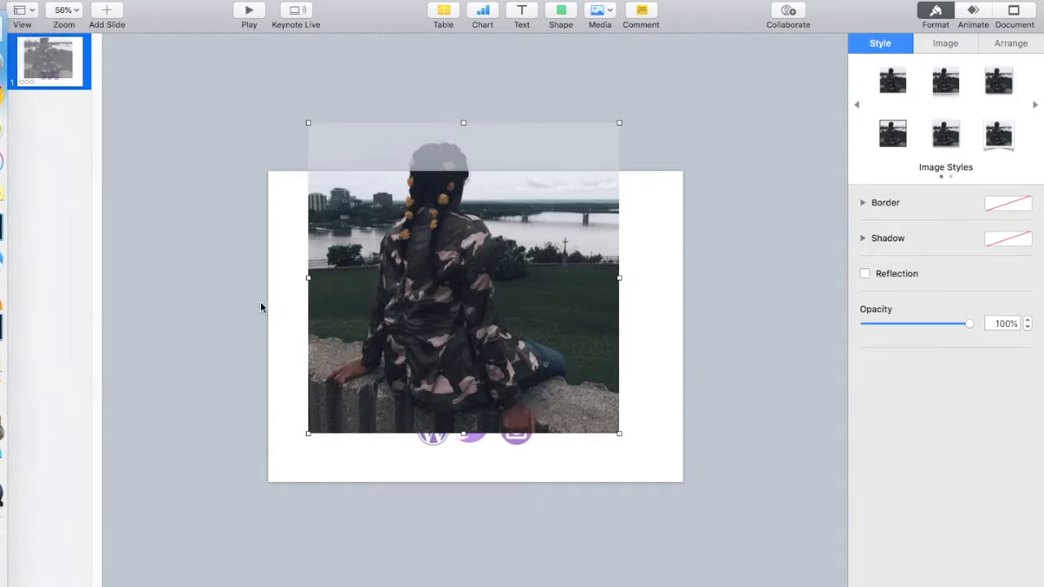
Shrink and position the photos, resizing the daisy photo to match the others
drag(308, 122, 433, 230)
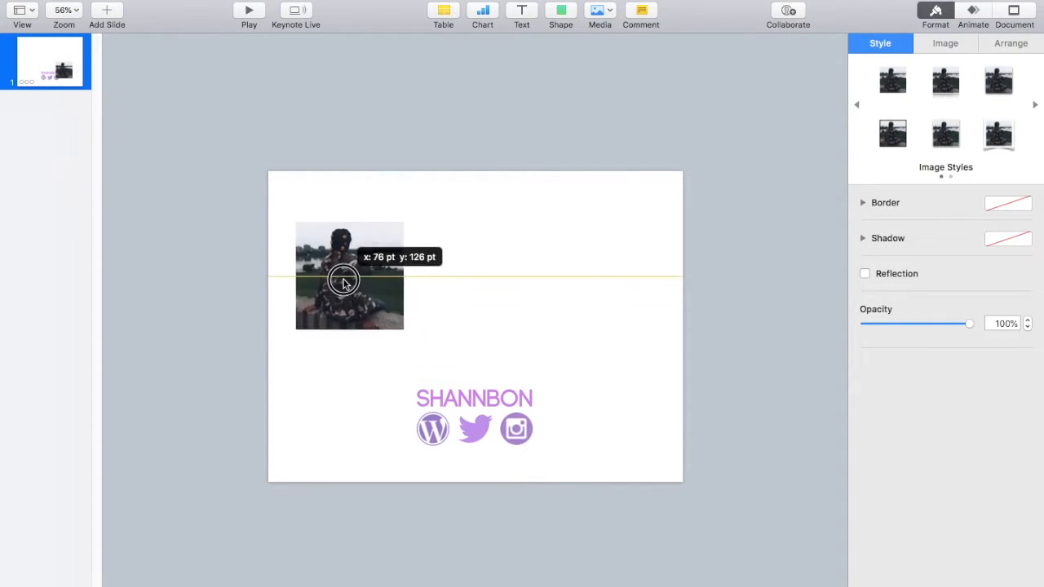
drag(349, 274, 340, 326)
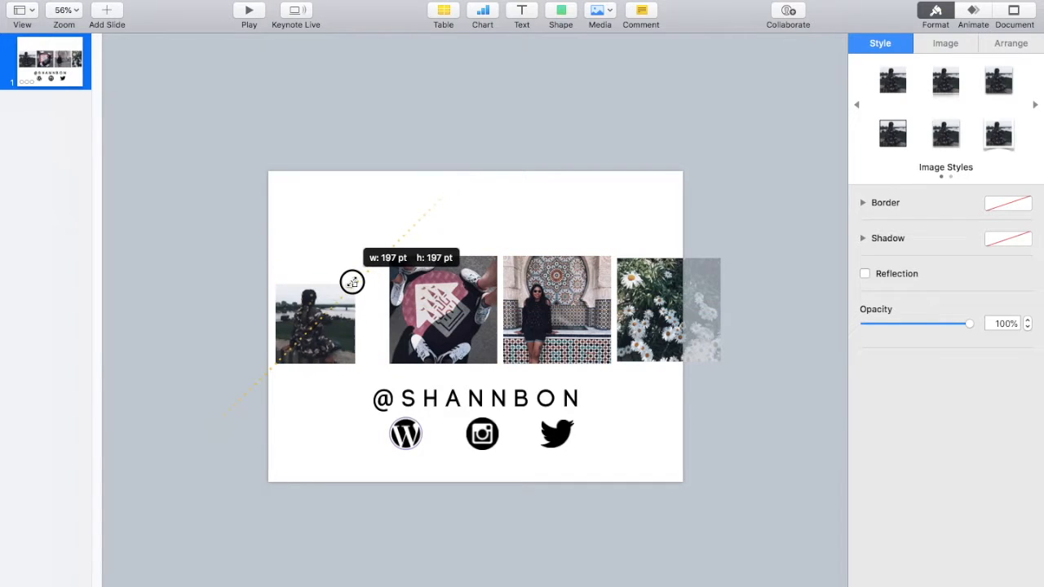
drag(353, 281, 328, 320)
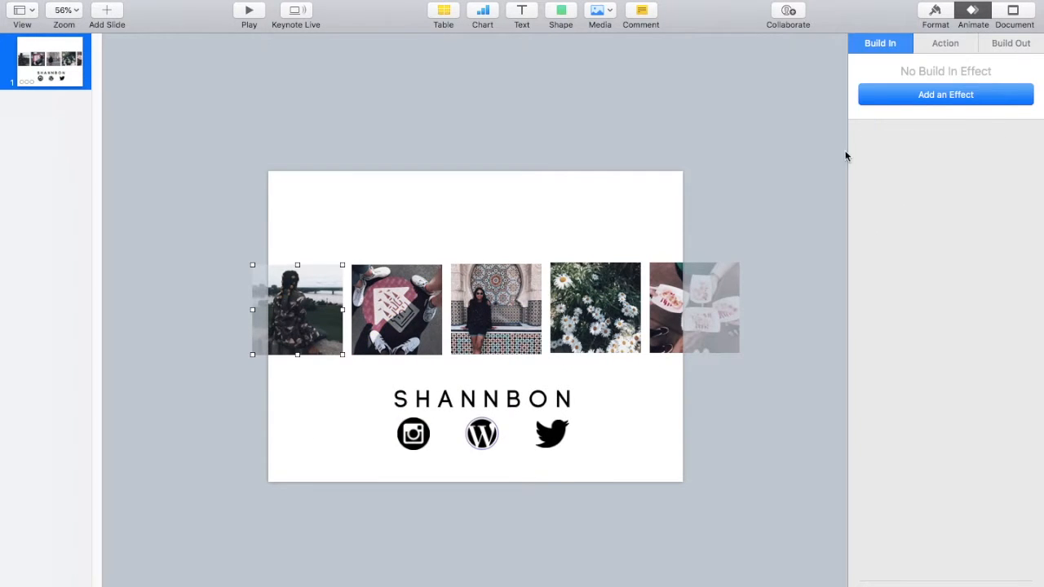
Preview Appear and Drift and Scale, then give the photos Fade and Move build-ins
click(945, 93)
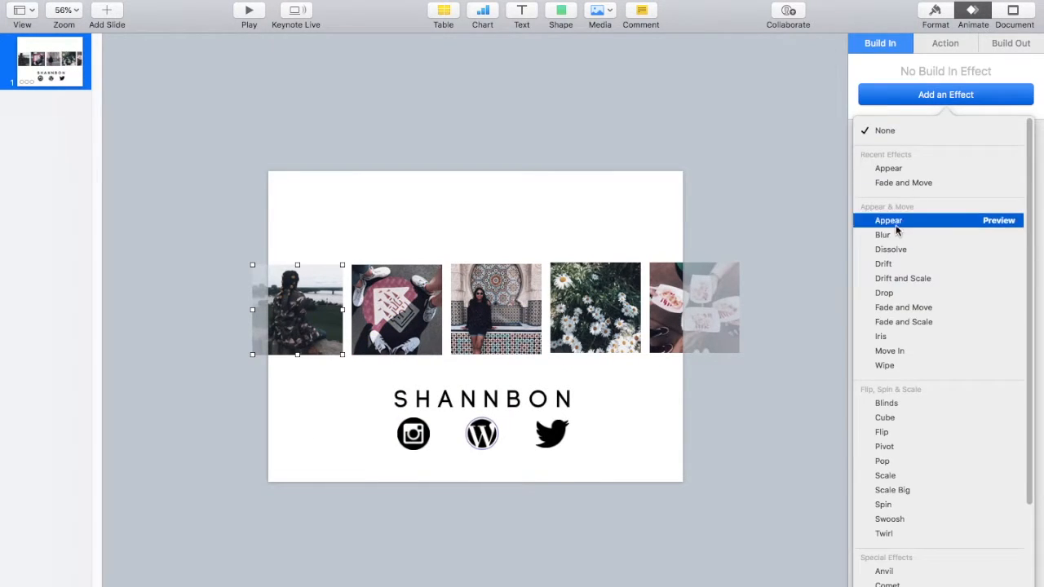
click(998, 220)
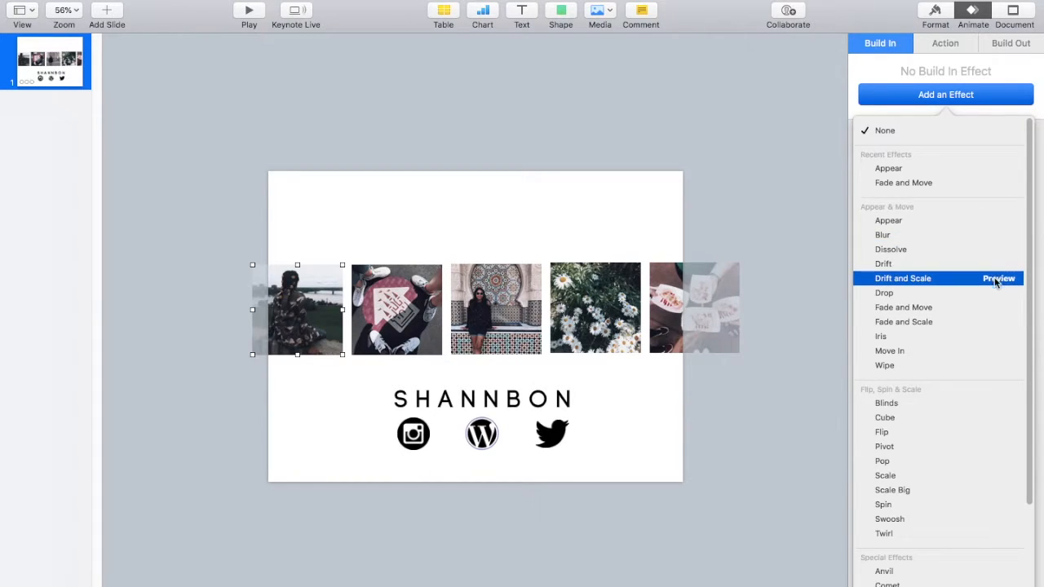
click(903, 307)
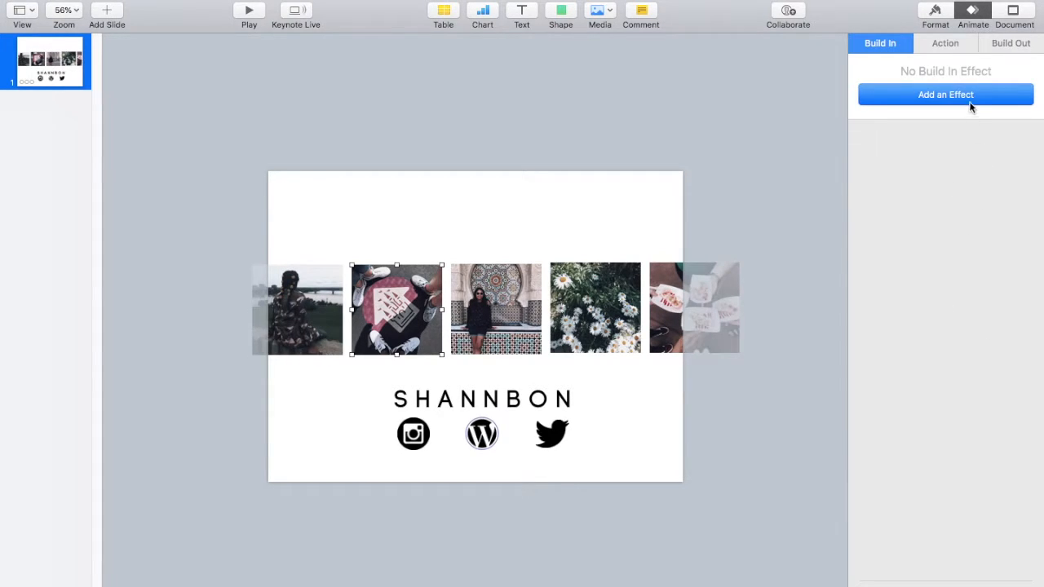
click(945, 94)
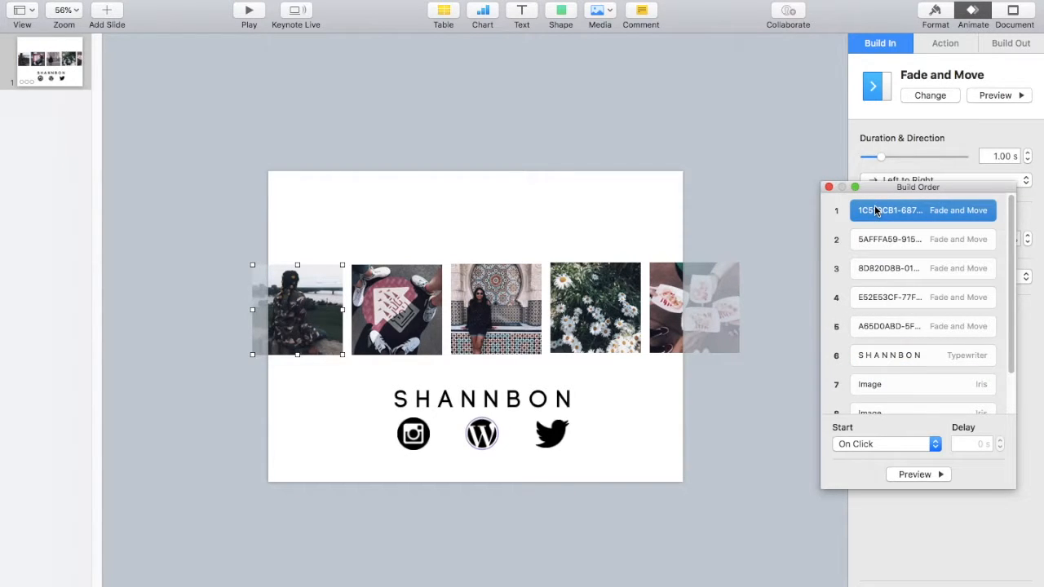
In Build Order, set each photo's build to start with or after the previous photo
click(885, 443)
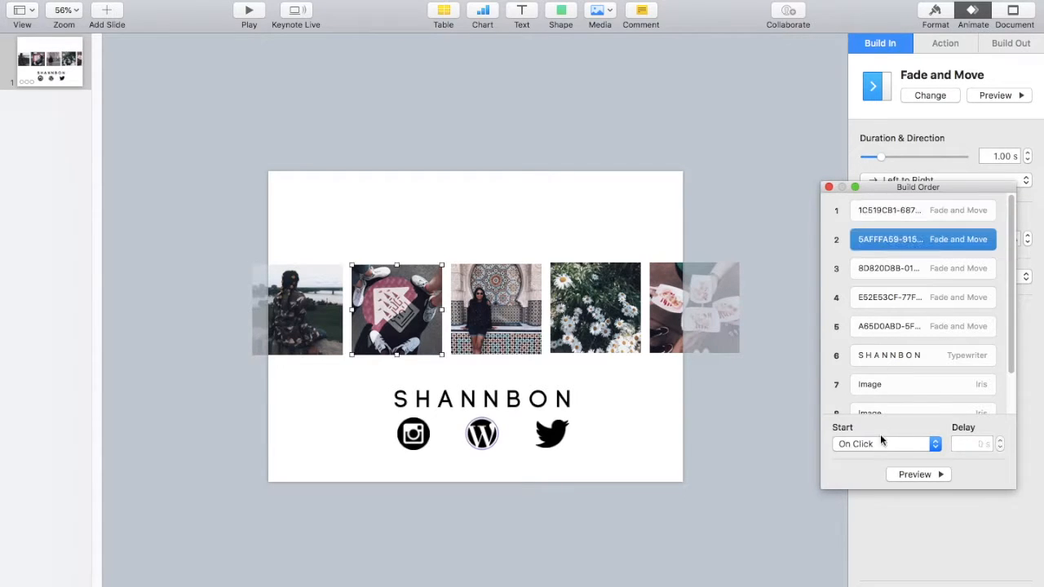
click(880, 443)
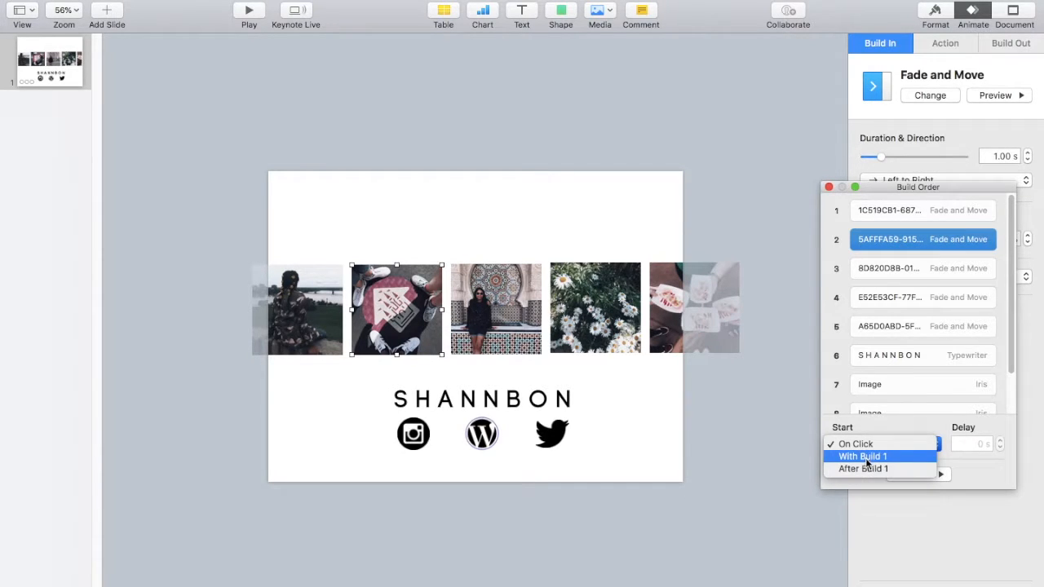
click(854, 444)
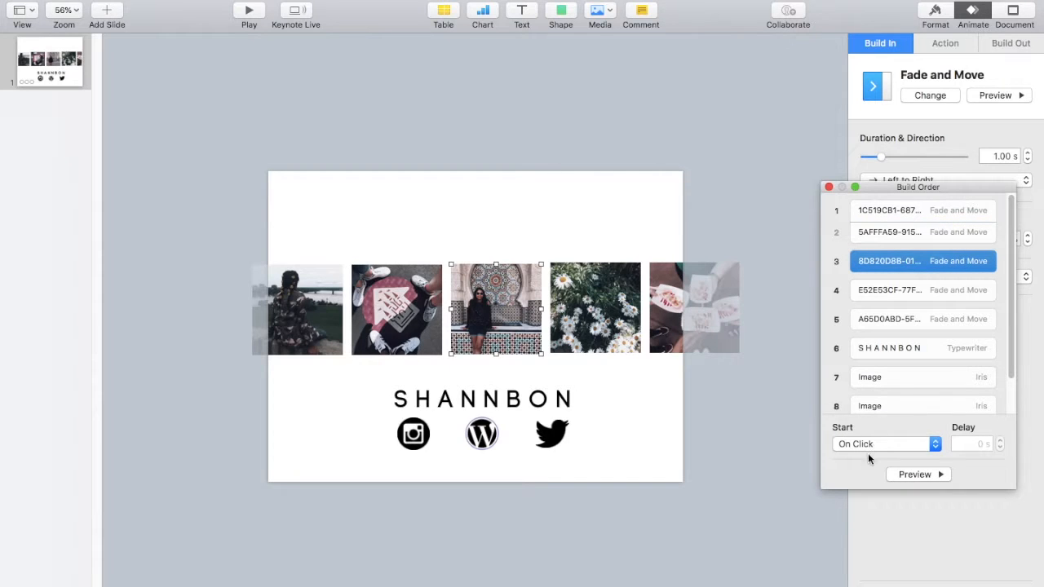
click(921, 289)
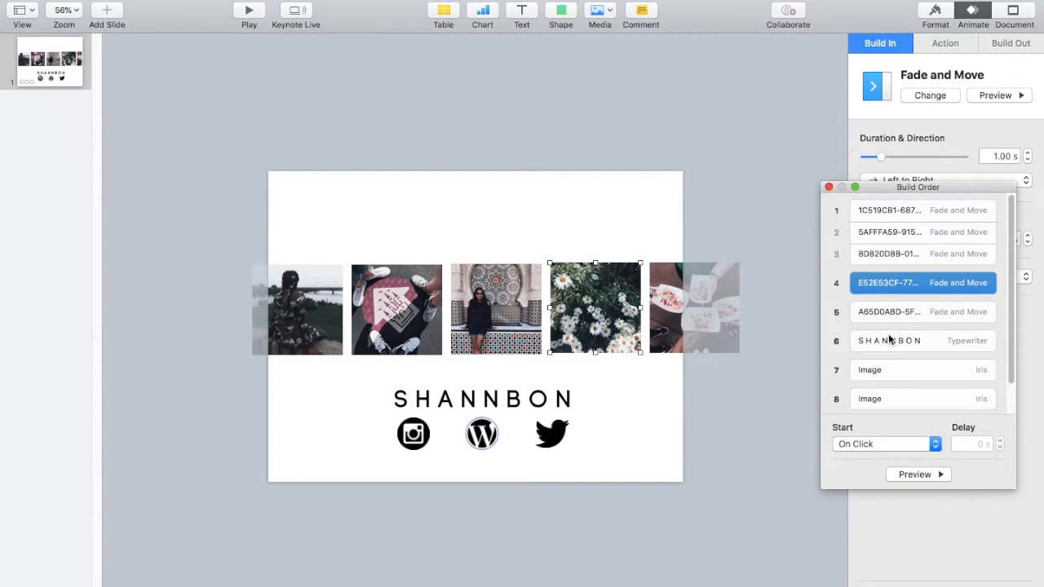
click(884, 444)
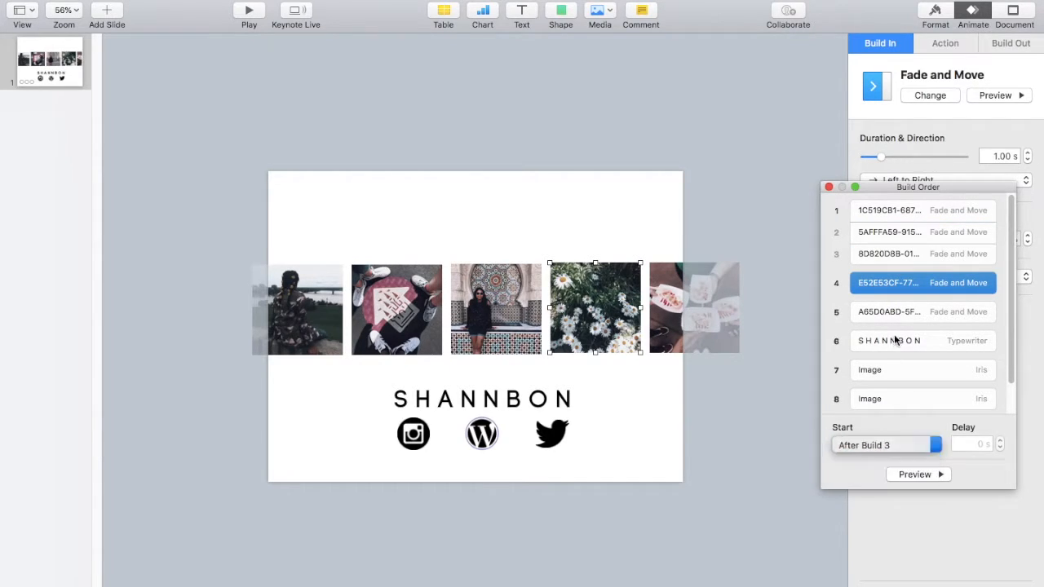
click(885, 444)
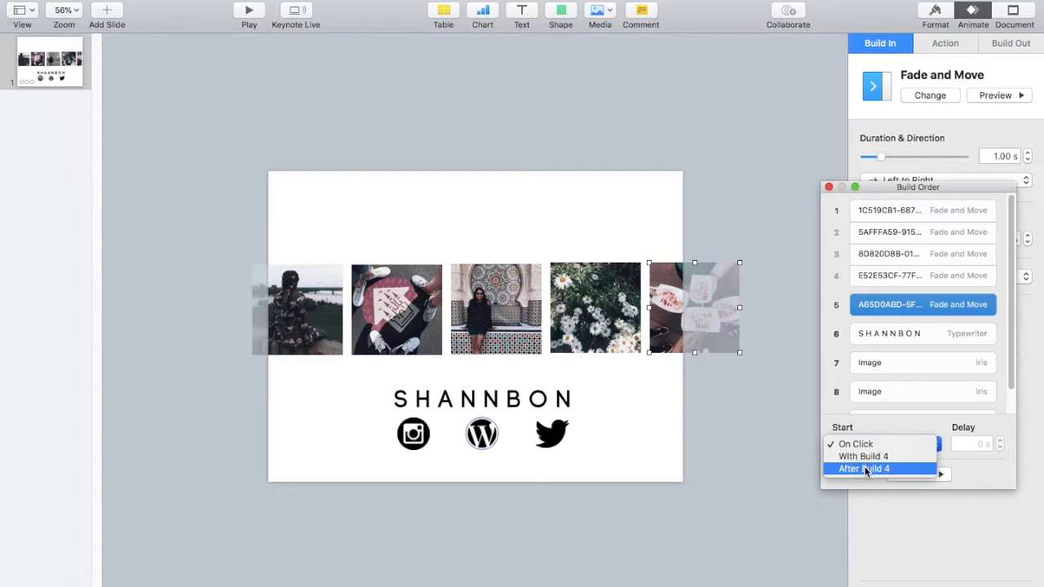
click(862, 469)
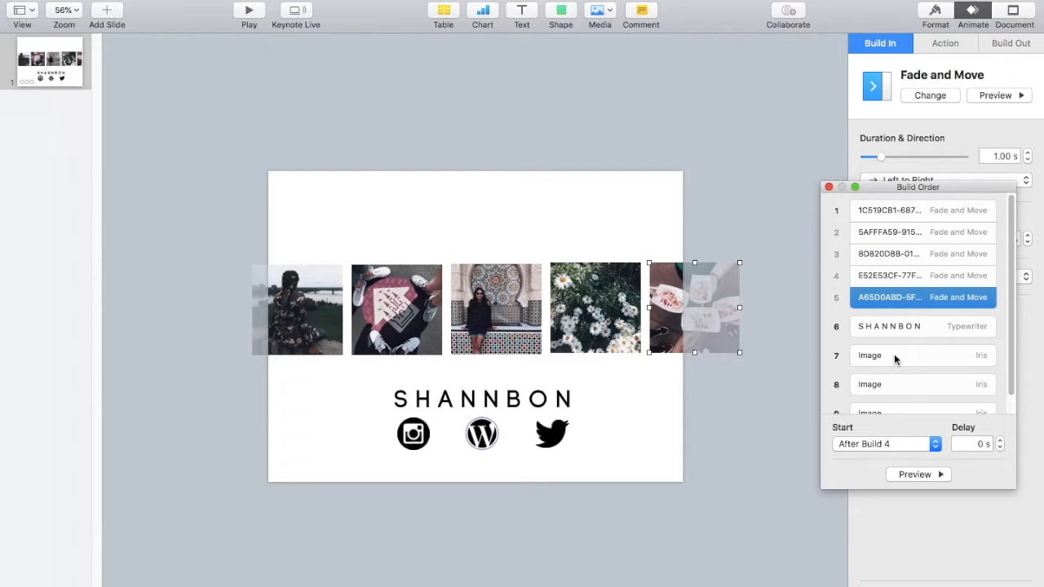
Queue the title after the photos, start the icon builds with build 7, and preview
click(897, 384)
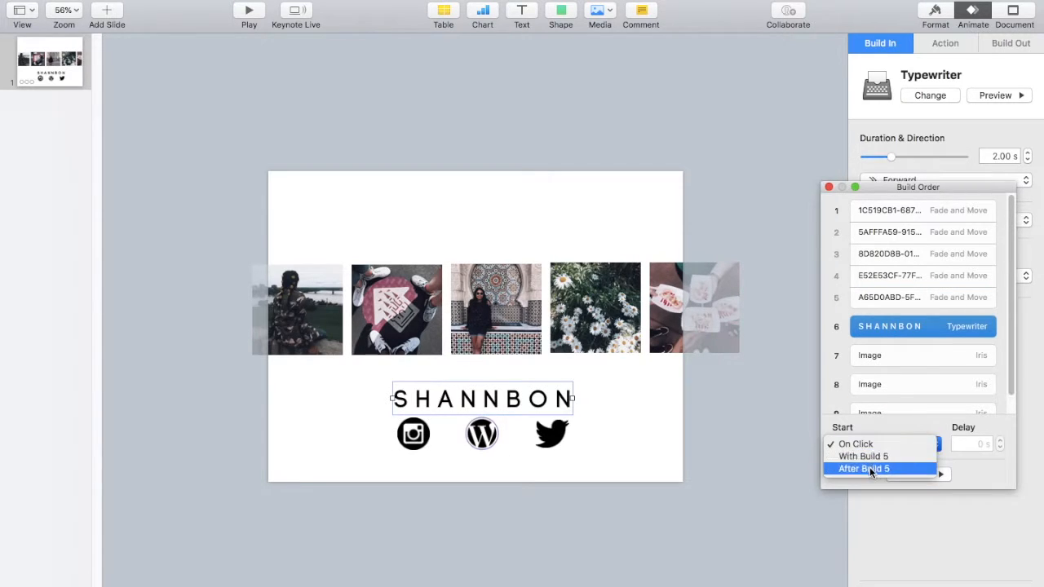
click(869, 348)
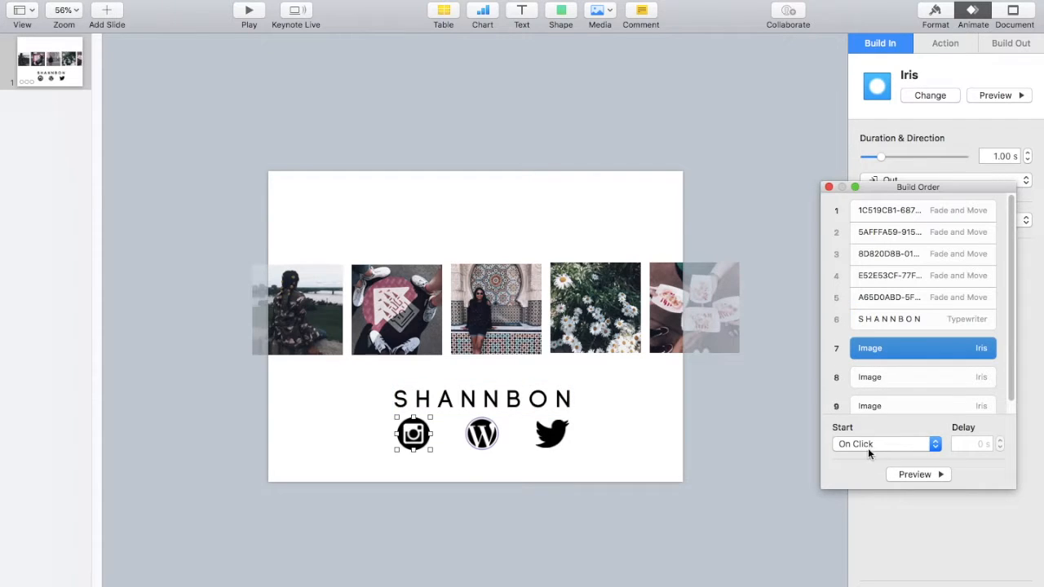
click(880, 443)
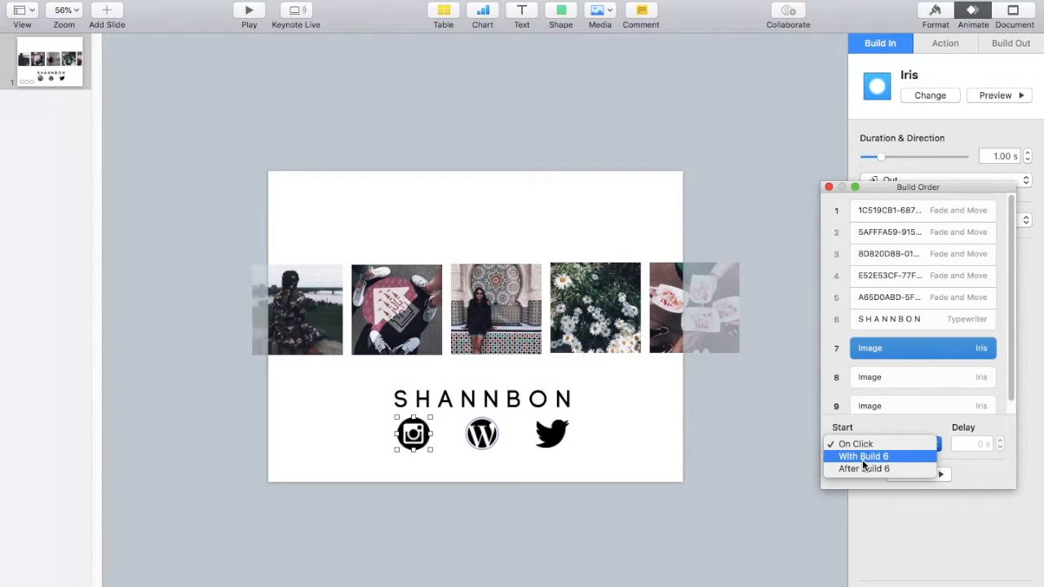
click(864, 468)
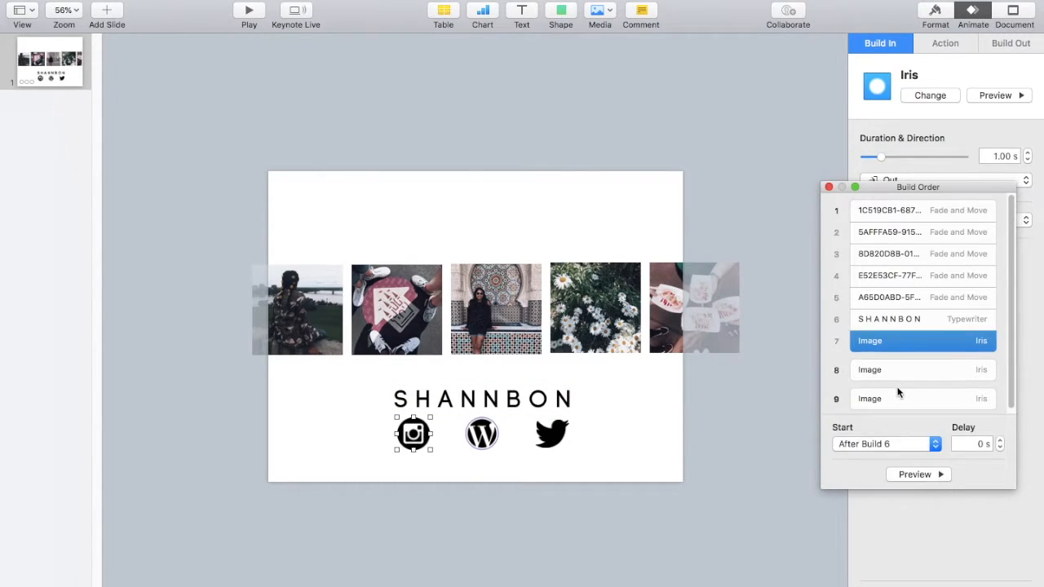
click(884, 443)
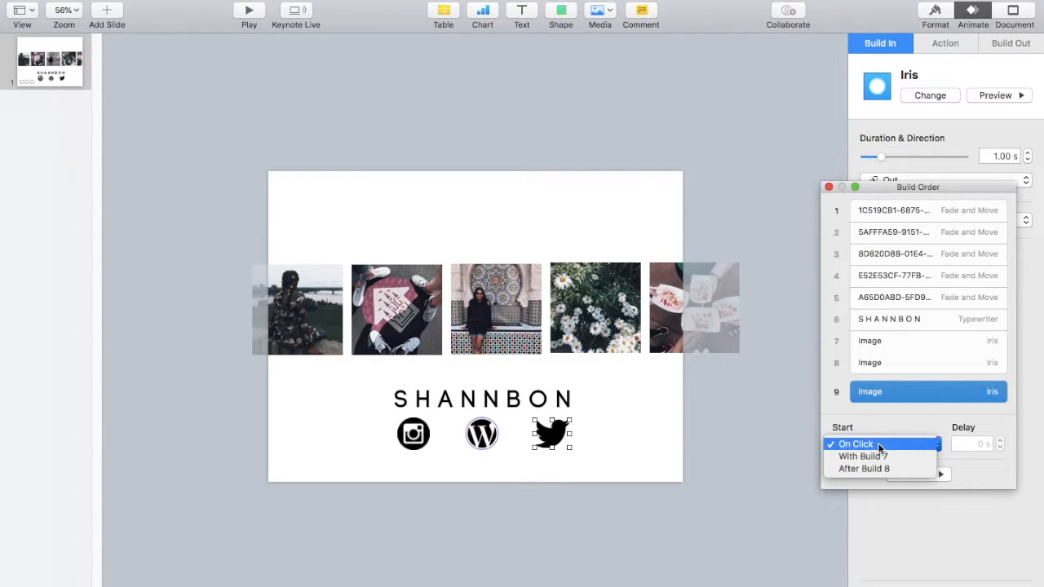
click(861, 456)
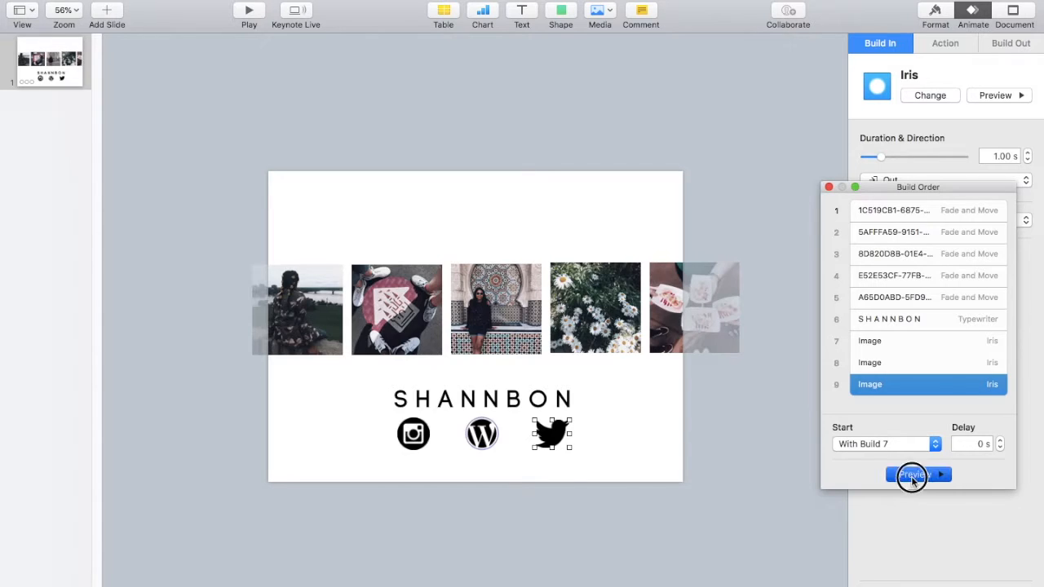
click(913, 475)
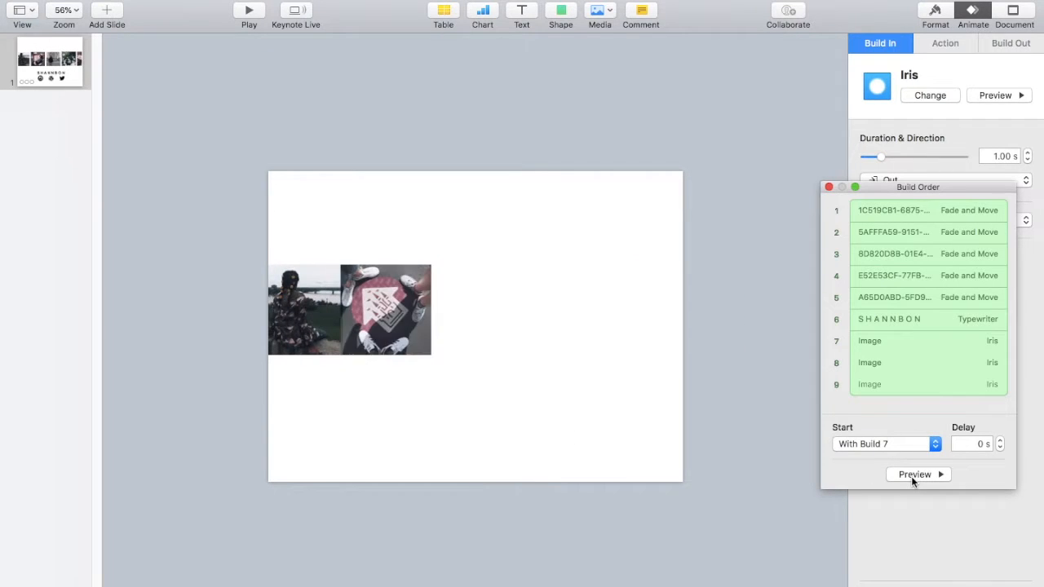
click(914, 474)
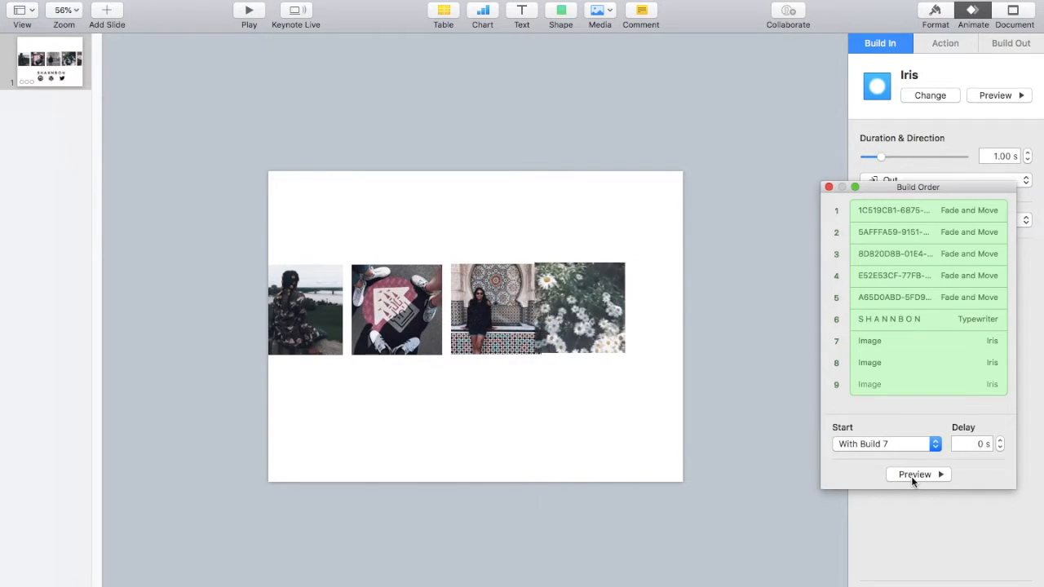
click(913, 474)
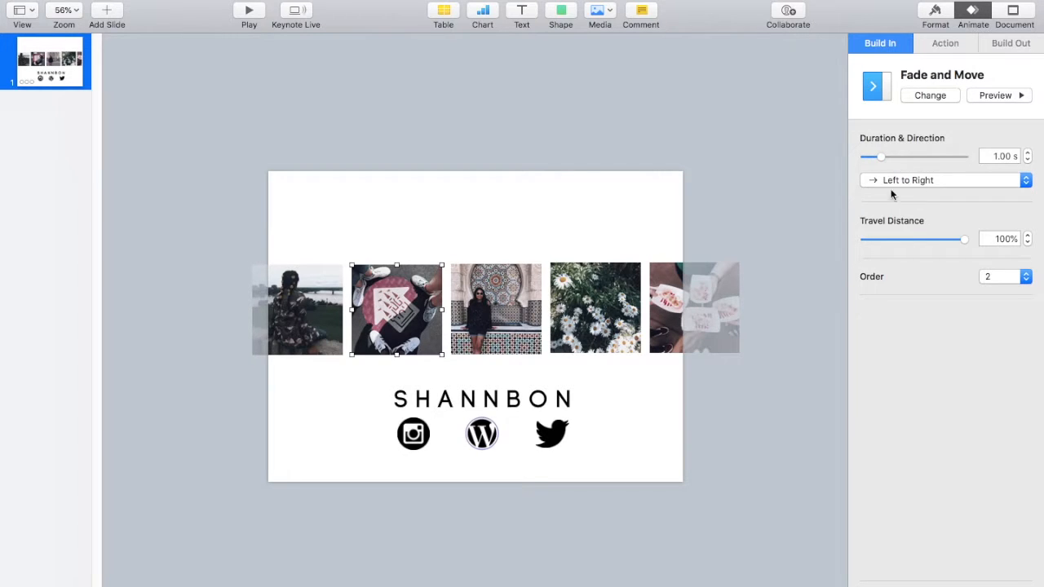
Shrink and reorder the social icons with Twitter before WordPress, and shorten build durations to 0.50 s
click(595, 308)
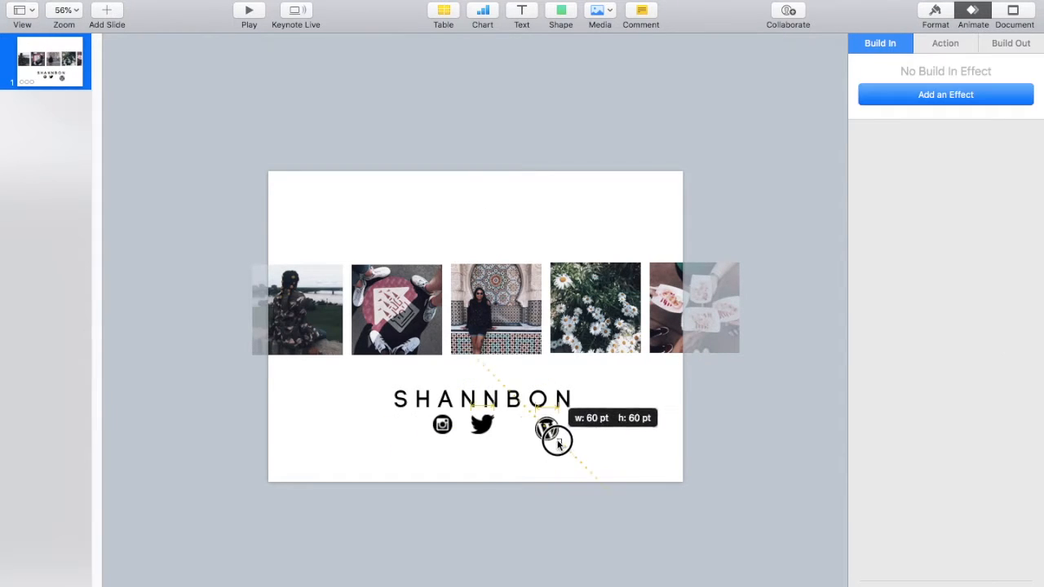
click(944, 94)
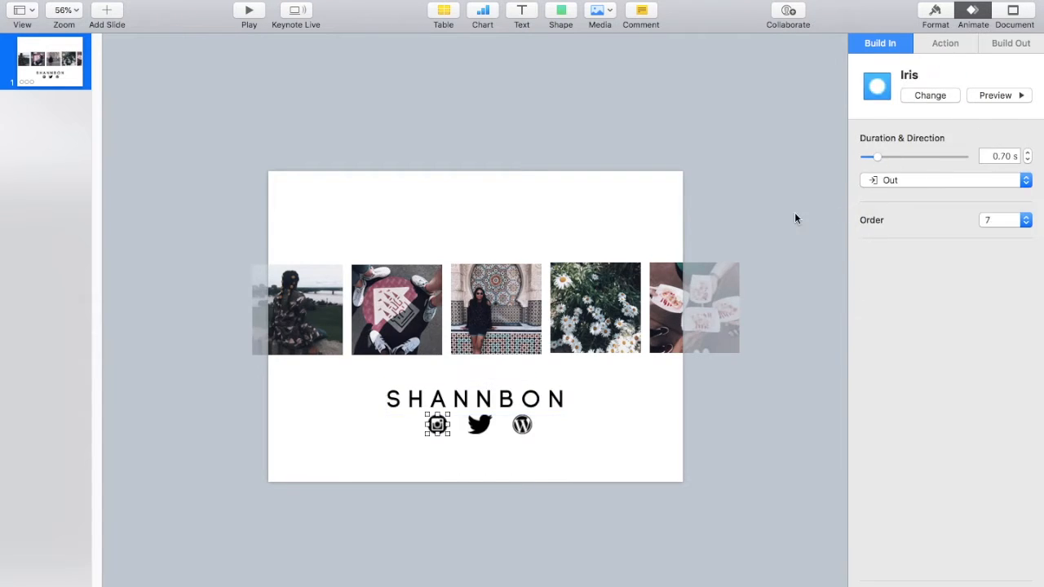
click(595, 309)
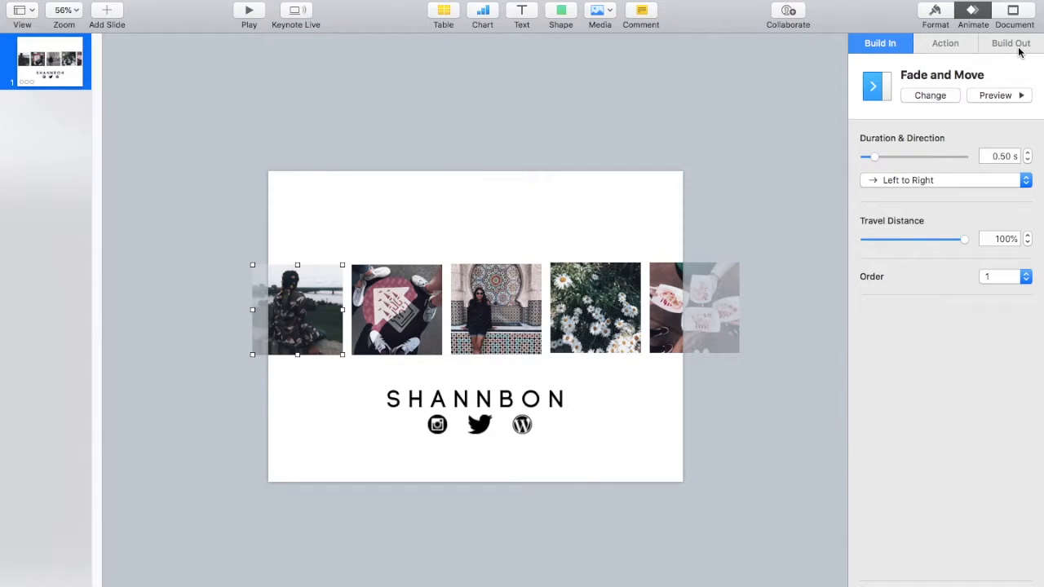
Browse the exit effects and give the photos Dissolve build-outs
click(1010, 43)
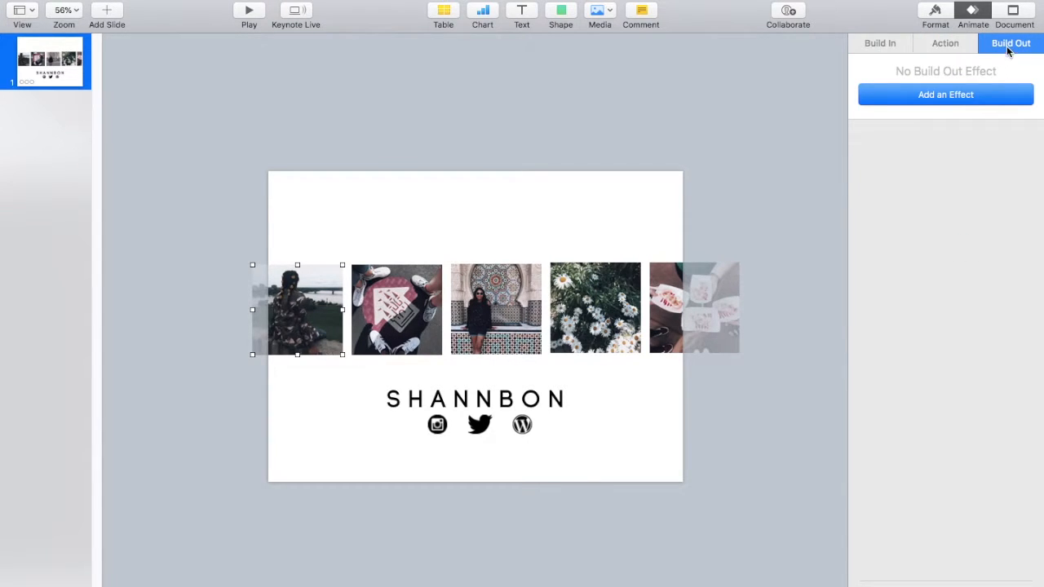
mouse_move(945, 95)
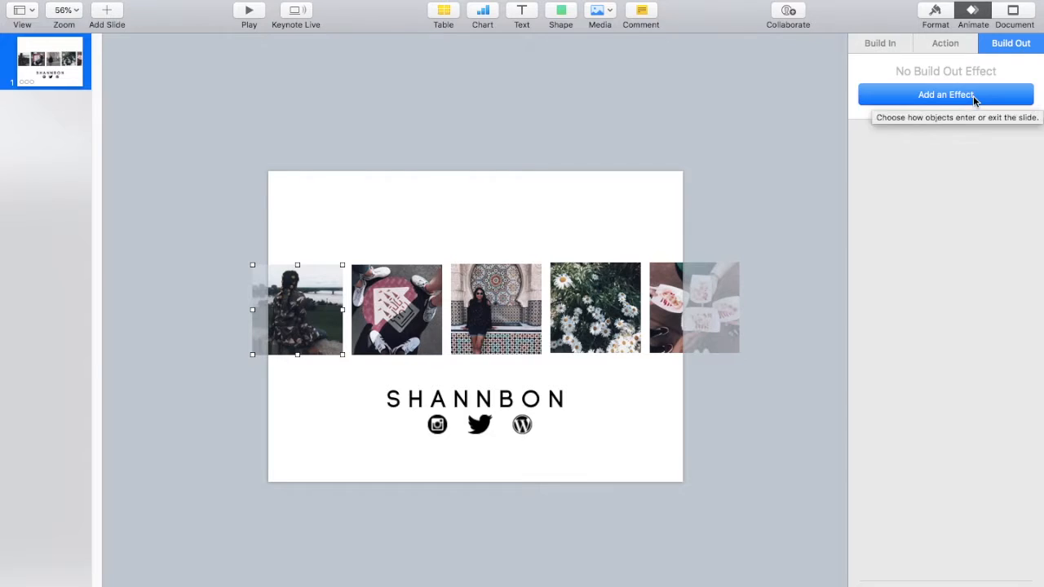
click(945, 94)
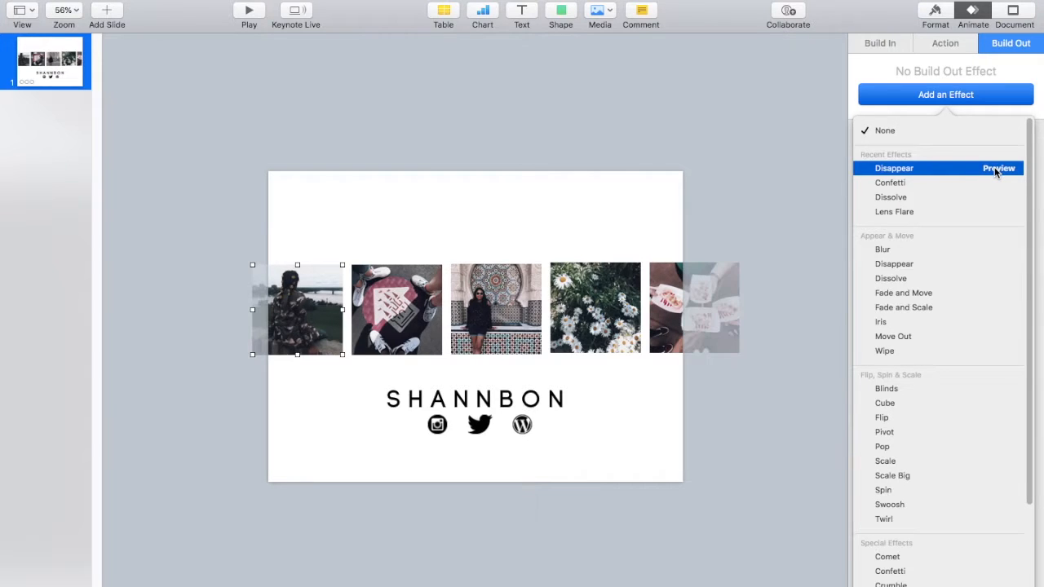
click(889, 182)
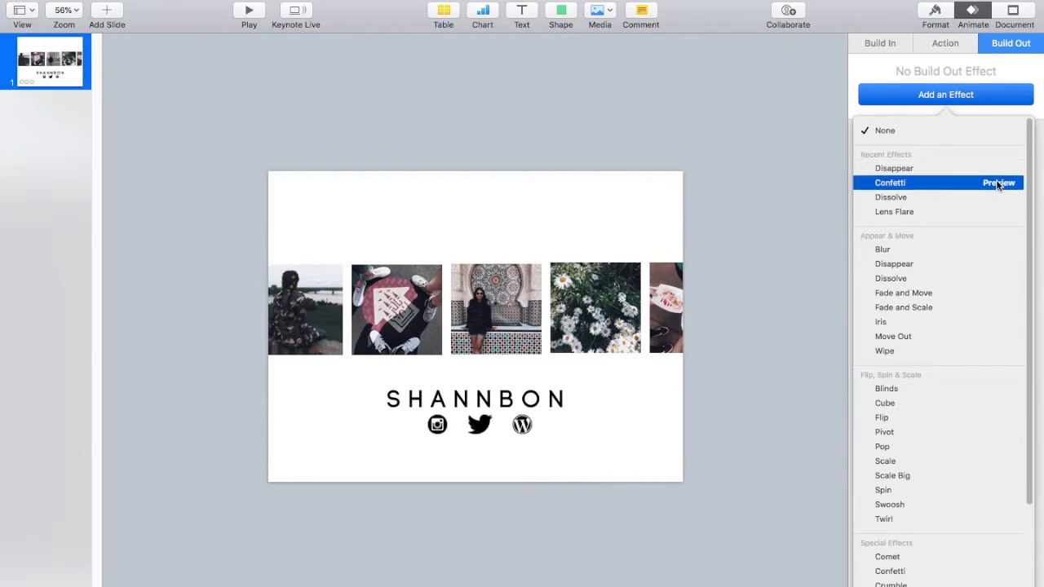
click(889, 197)
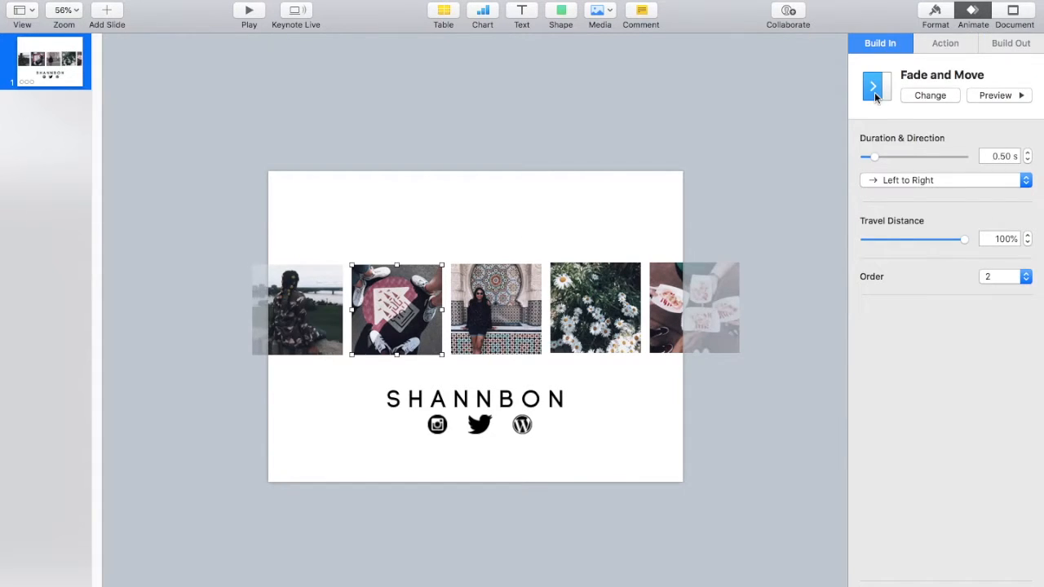
click(1010, 44)
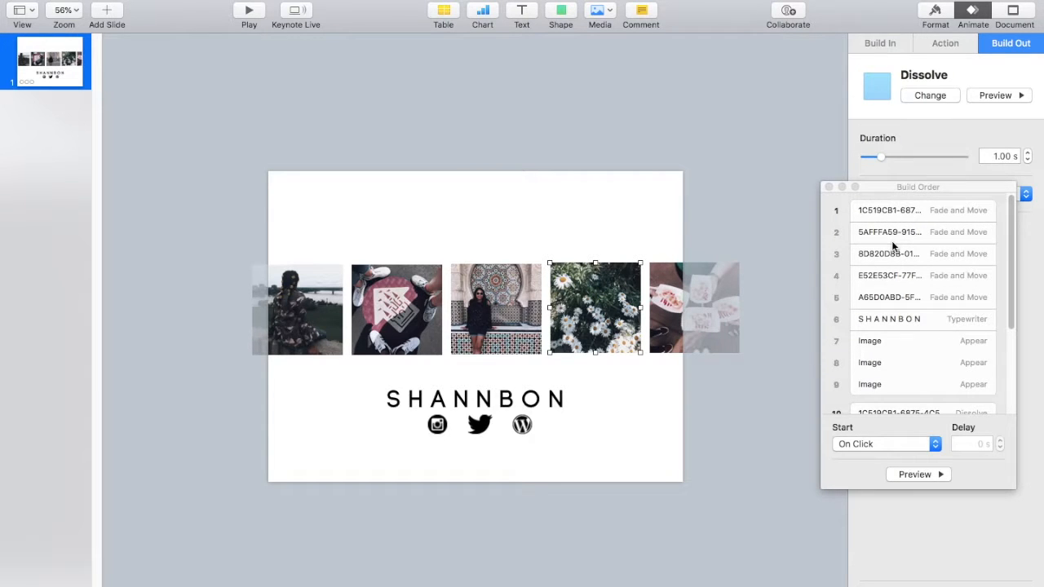
In Build Order, start the first photo exit After Build 9 and chain the others
scroll(down, 3)
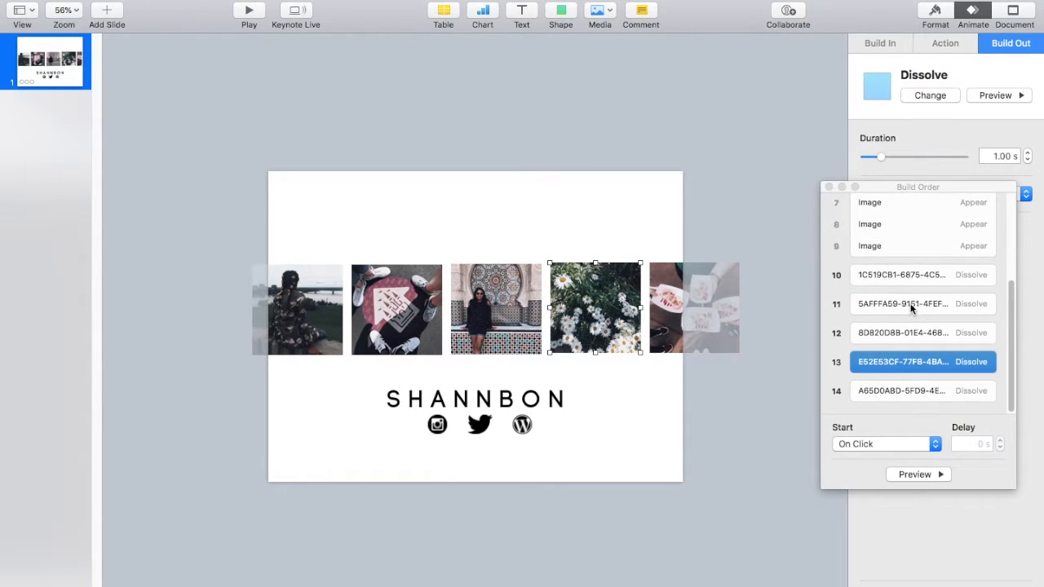
click(901, 278)
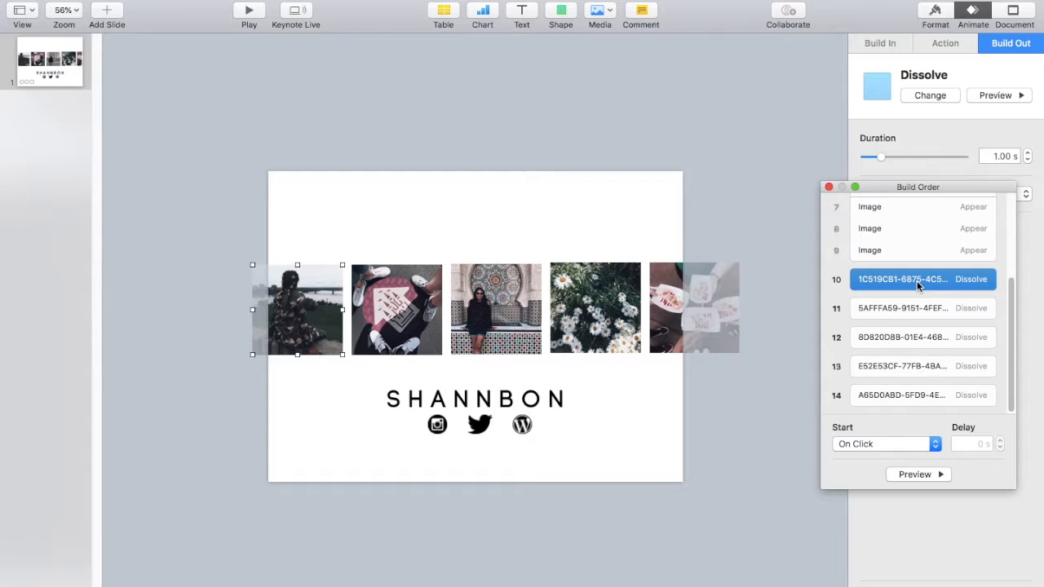
click(901, 307)
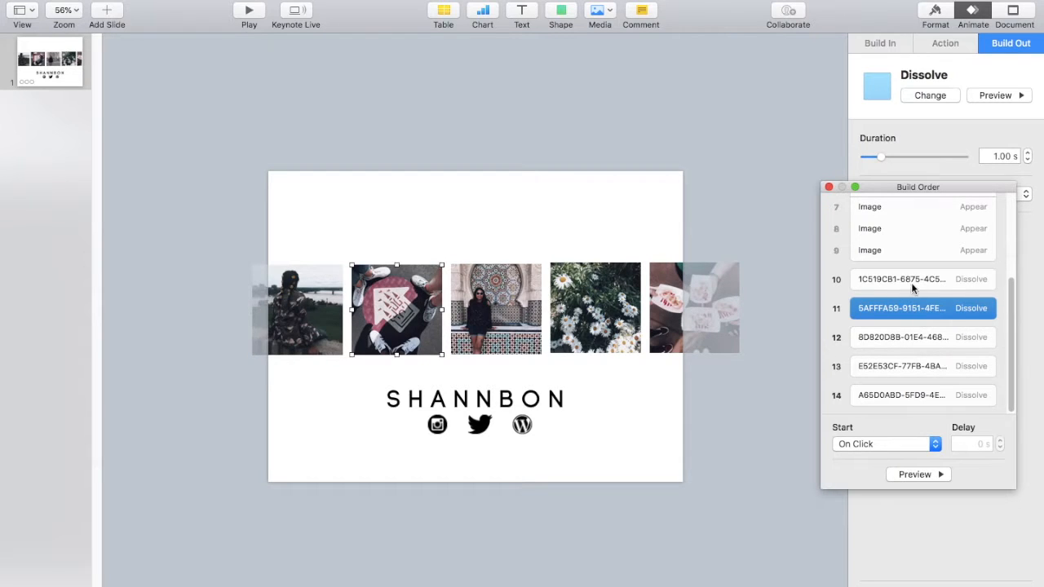
click(885, 444)
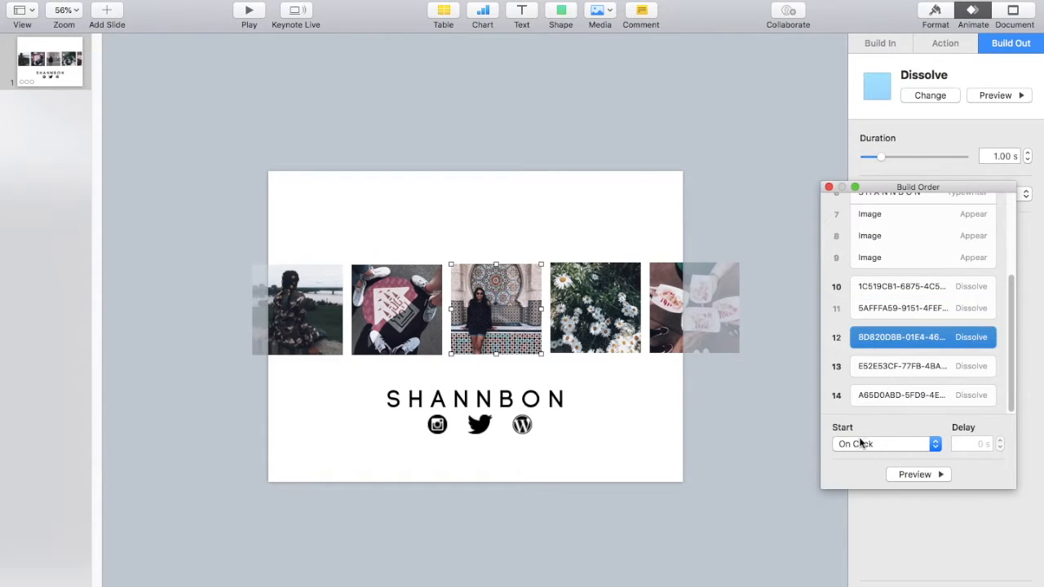
click(901, 365)
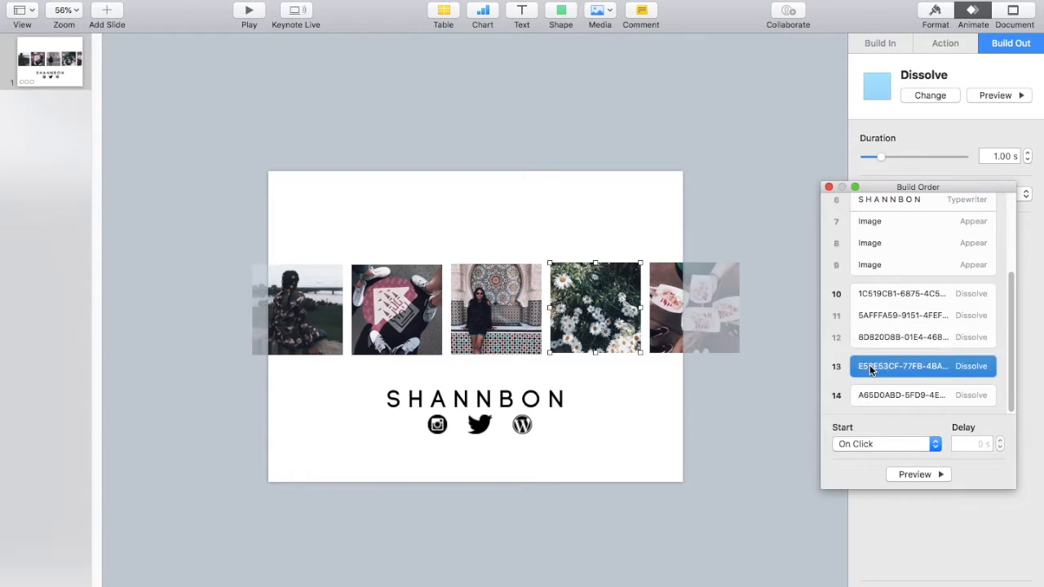
click(885, 443)
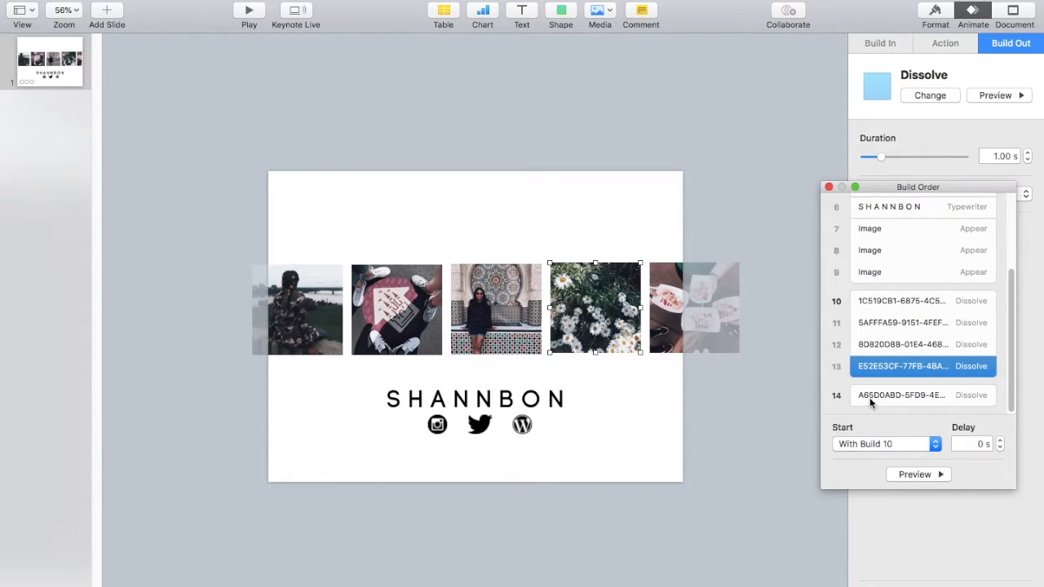
click(901, 394)
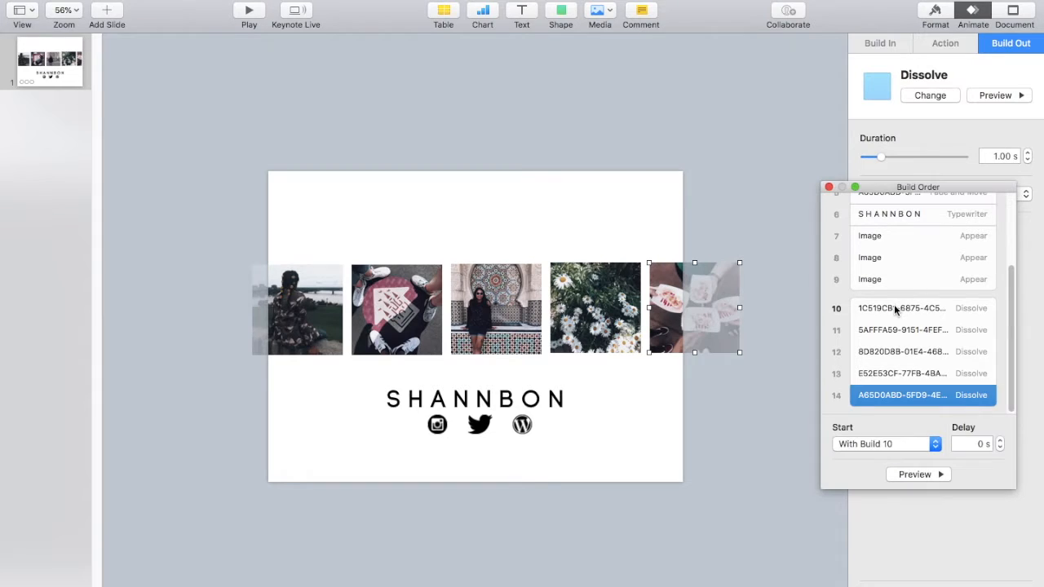
click(885, 444)
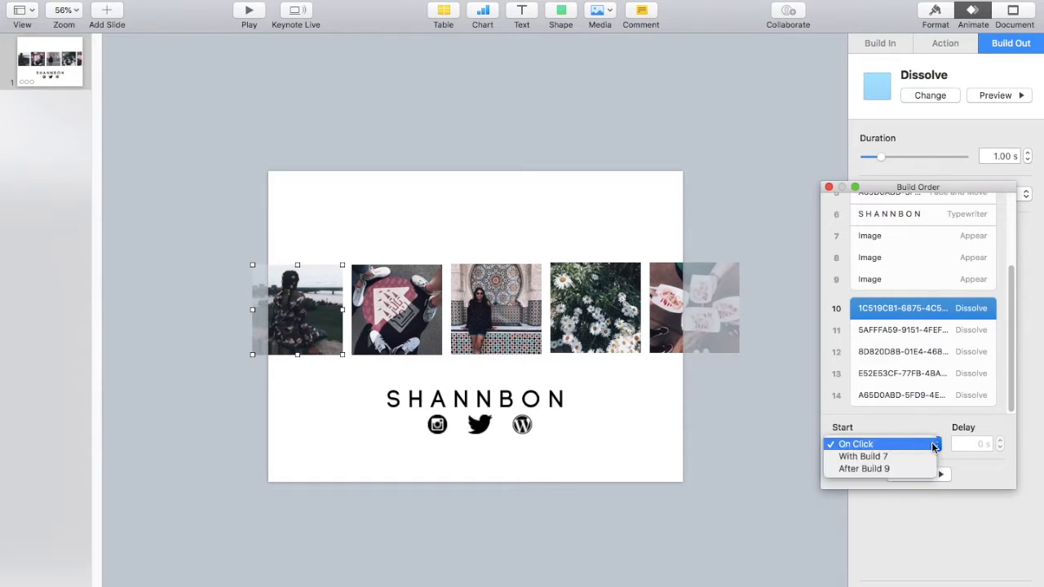
click(862, 468)
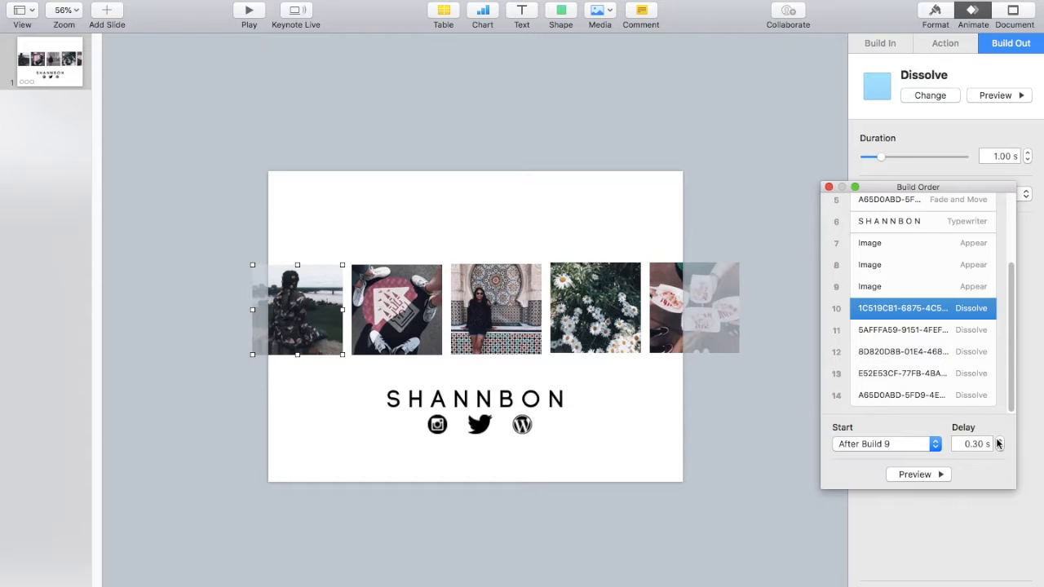
Adjust the delay before the photo exits to 1.25 s and preview the builds
click(1000, 440)
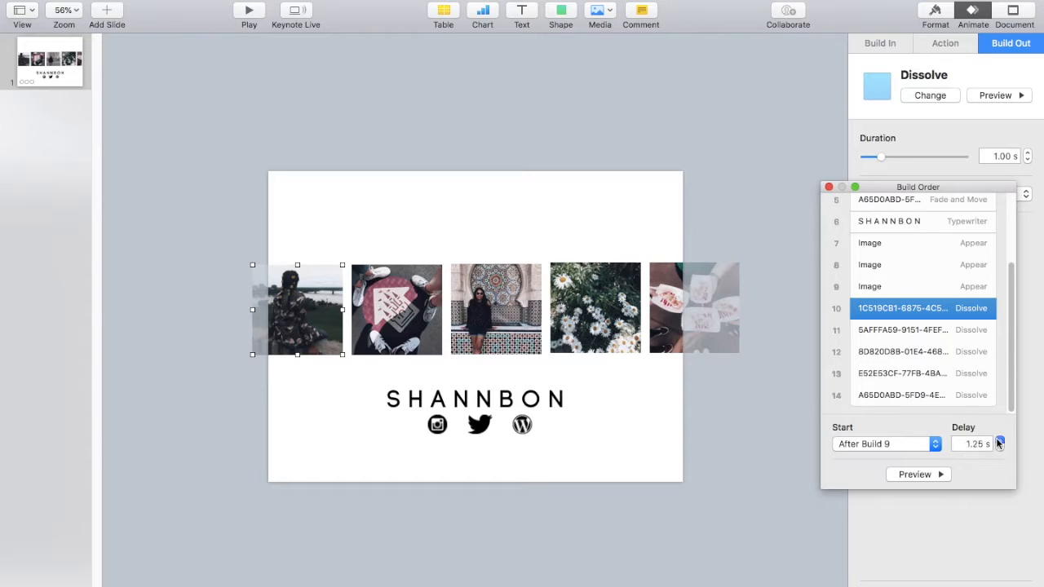
click(999, 440)
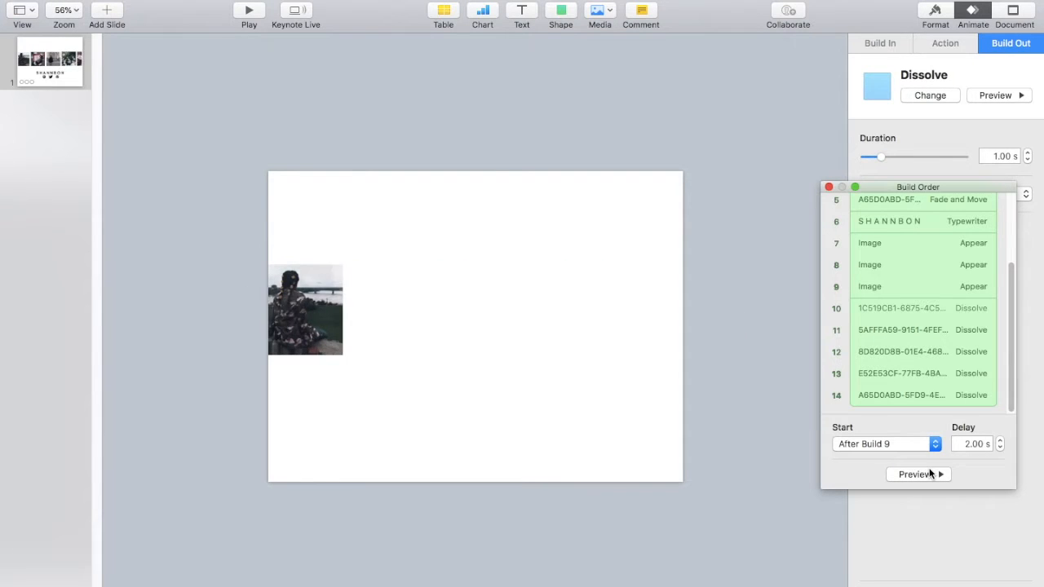
click(919, 474)
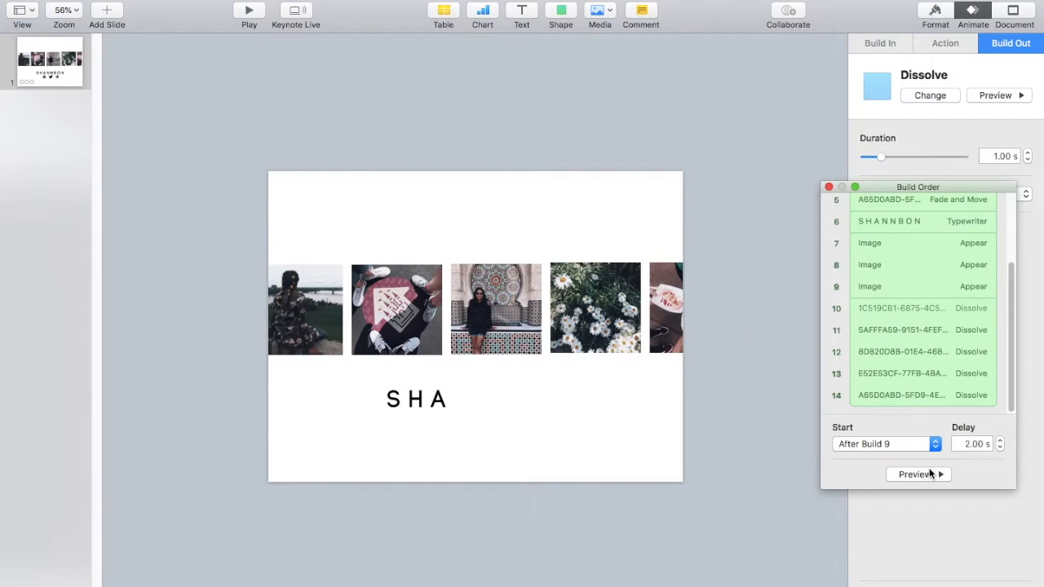
click(919, 474)
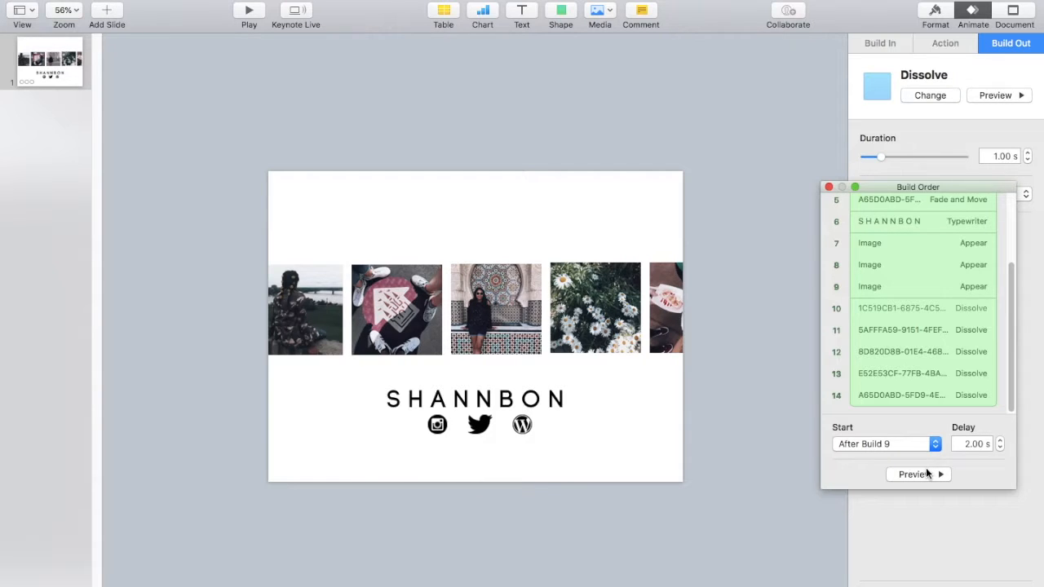
click(901, 308)
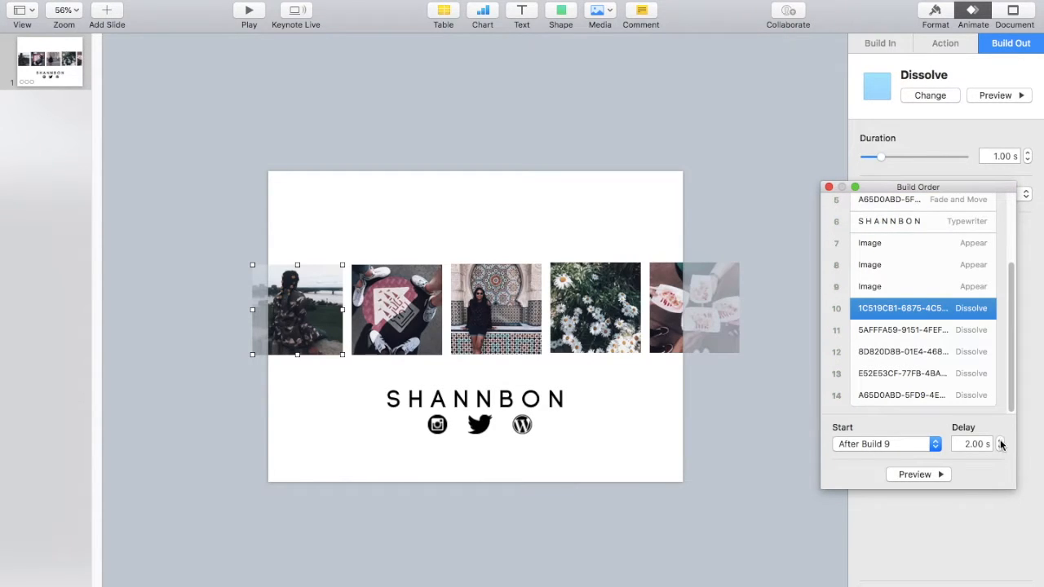
click(1001, 447)
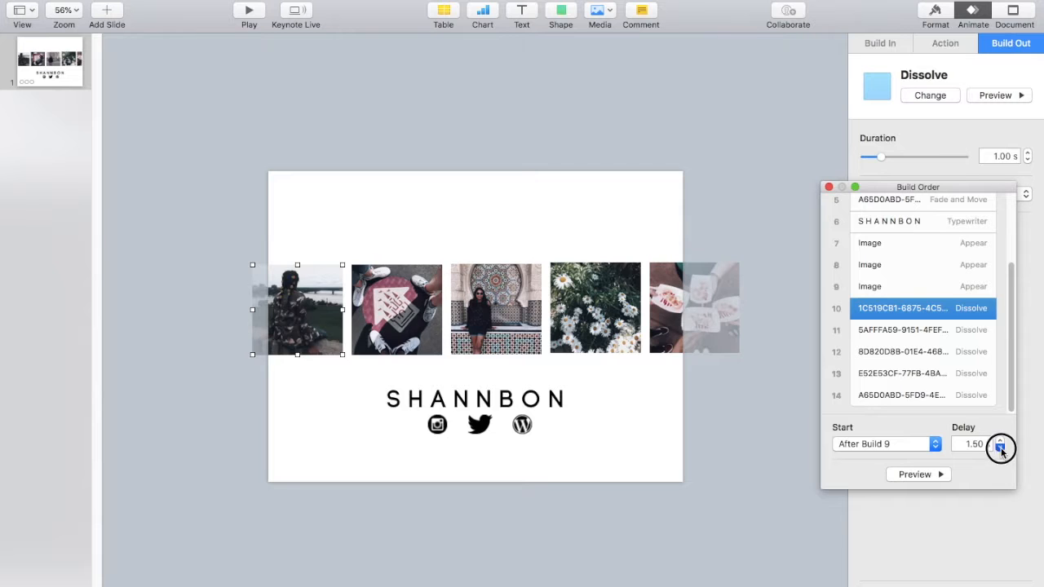
click(1000, 447)
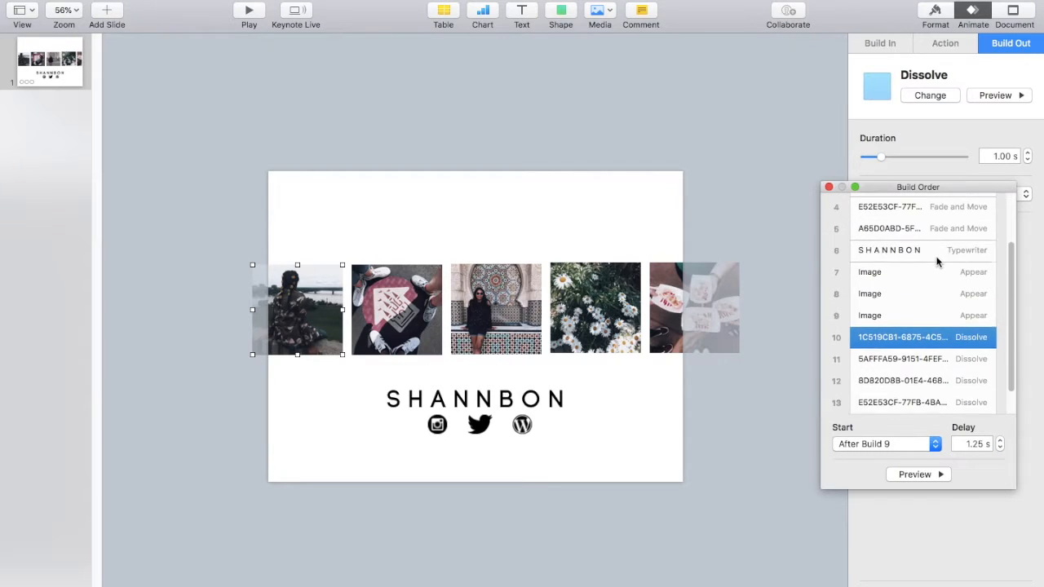
click(889, 259)
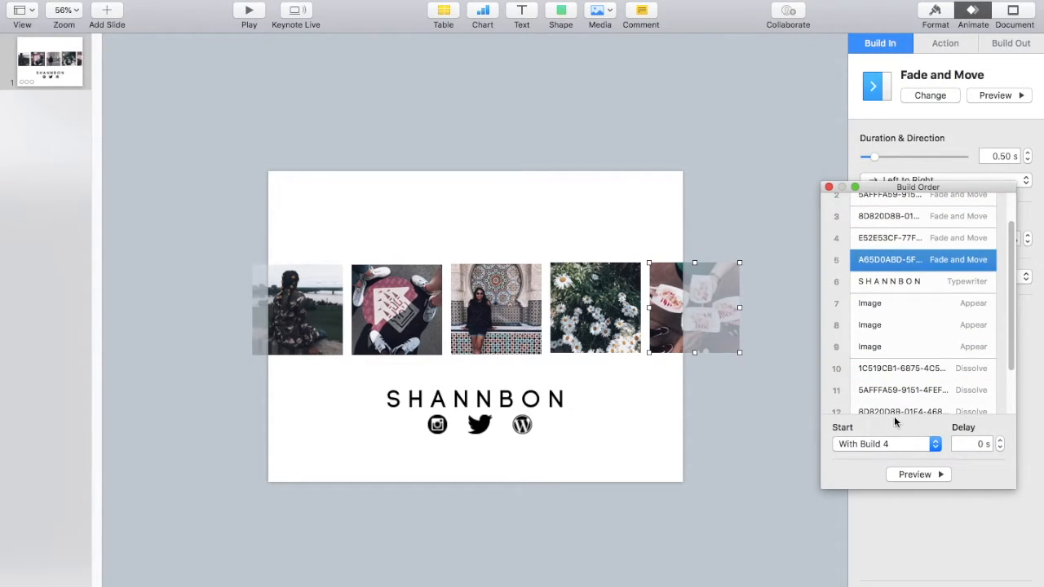
Play the full build sequence, then select the SHANNBON title to browse its exit effects
click(885, 444)
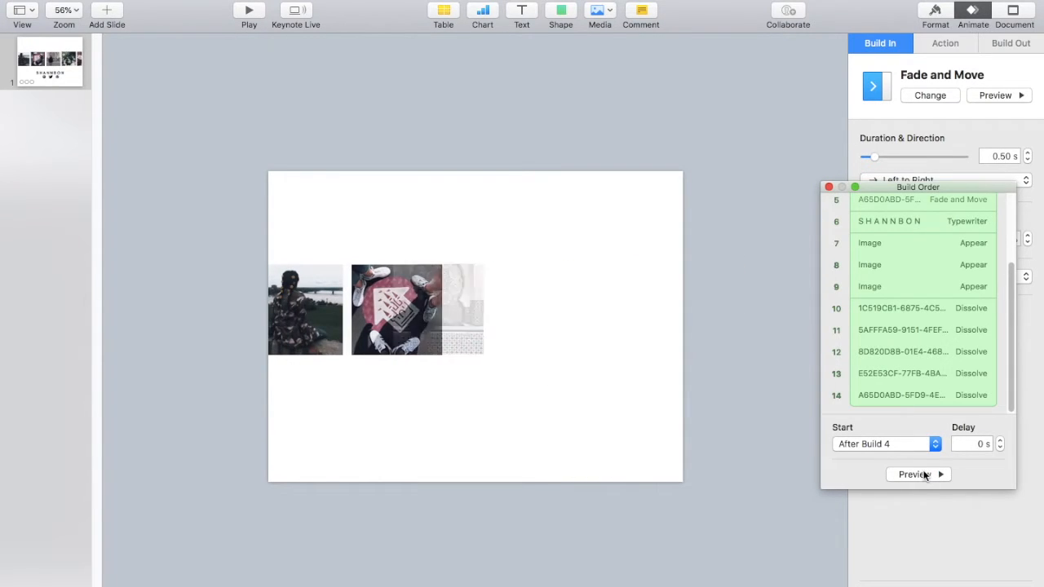
click(913, 474)
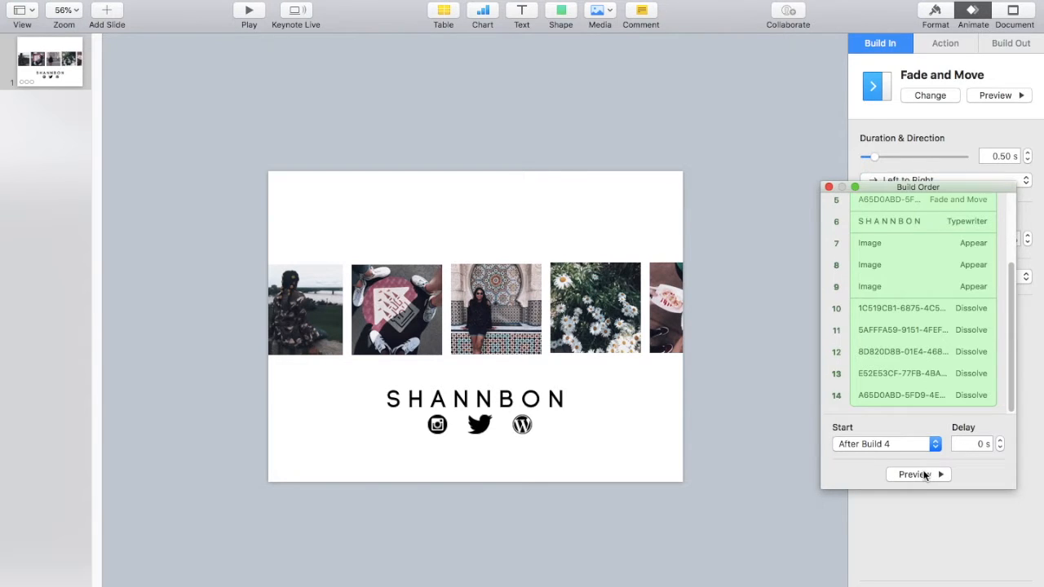
click(913, 474)
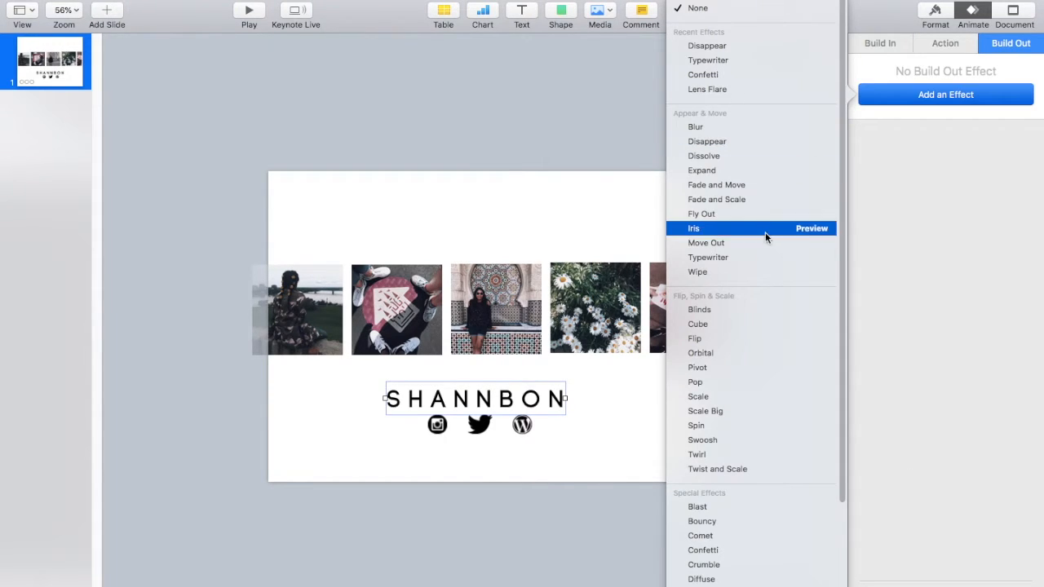
Give SHANNBON a Typewriter build-out and the Instagram and WordPress icons Dissolve exits
click(708, 257)
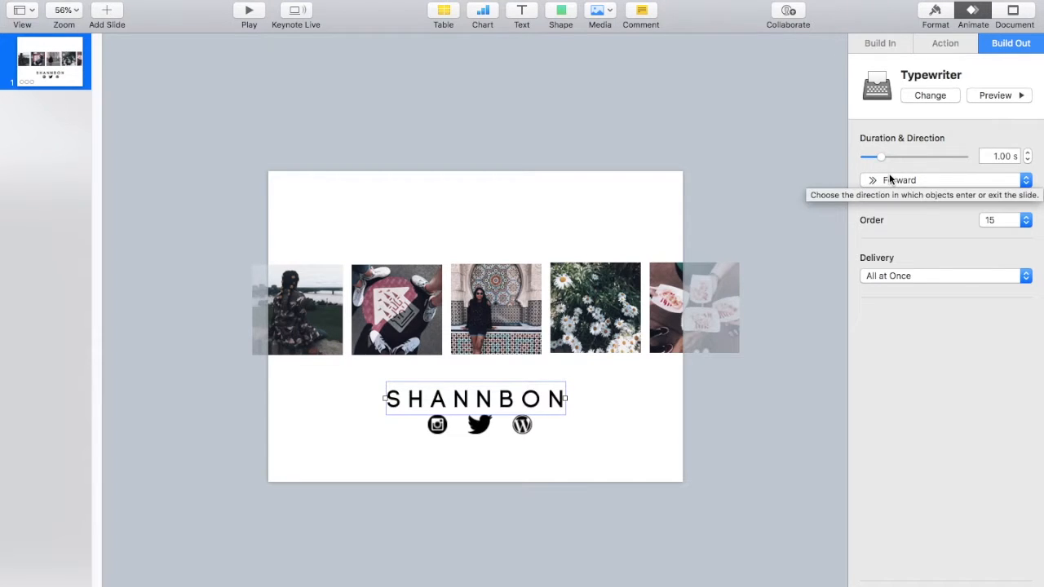
mouse_move(1029, 169)
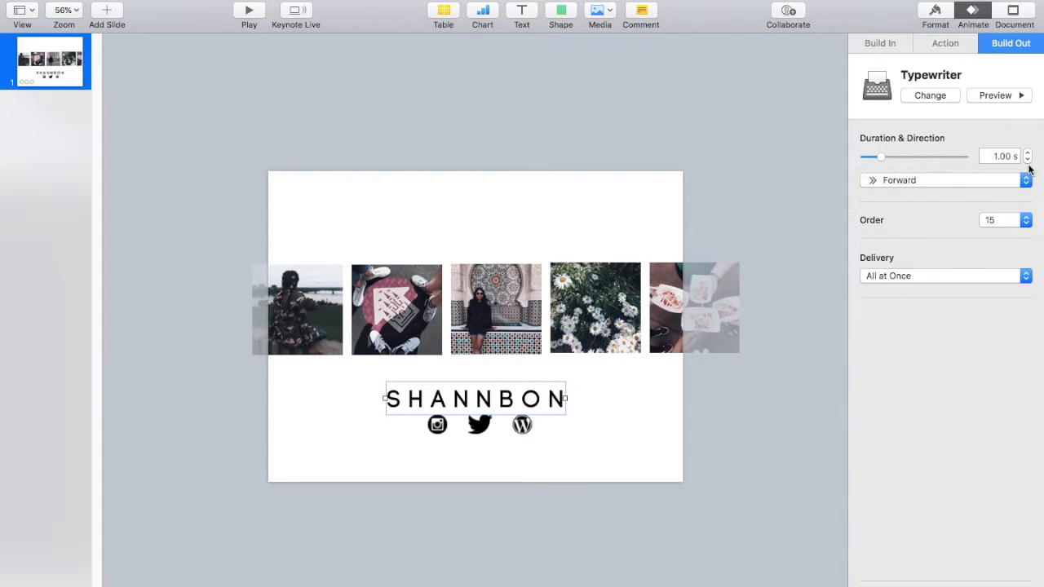
click(437, 424)
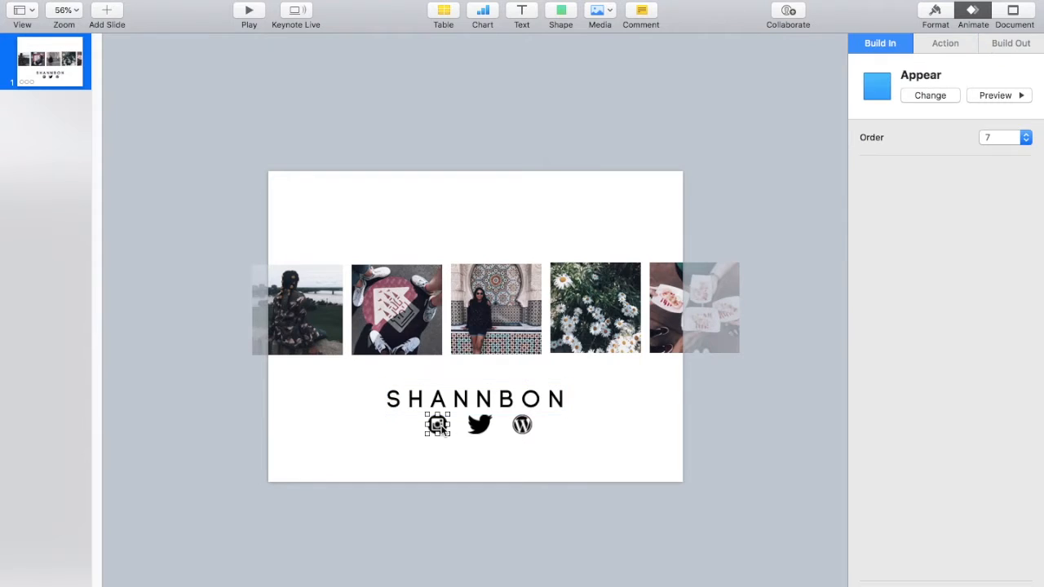
click(1010, 43)
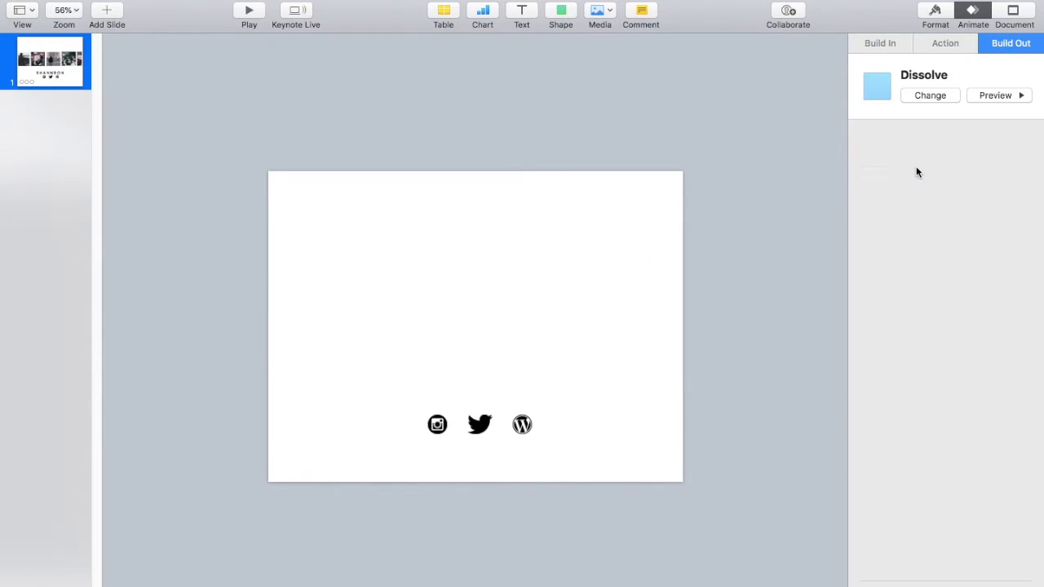
click(930, 95)
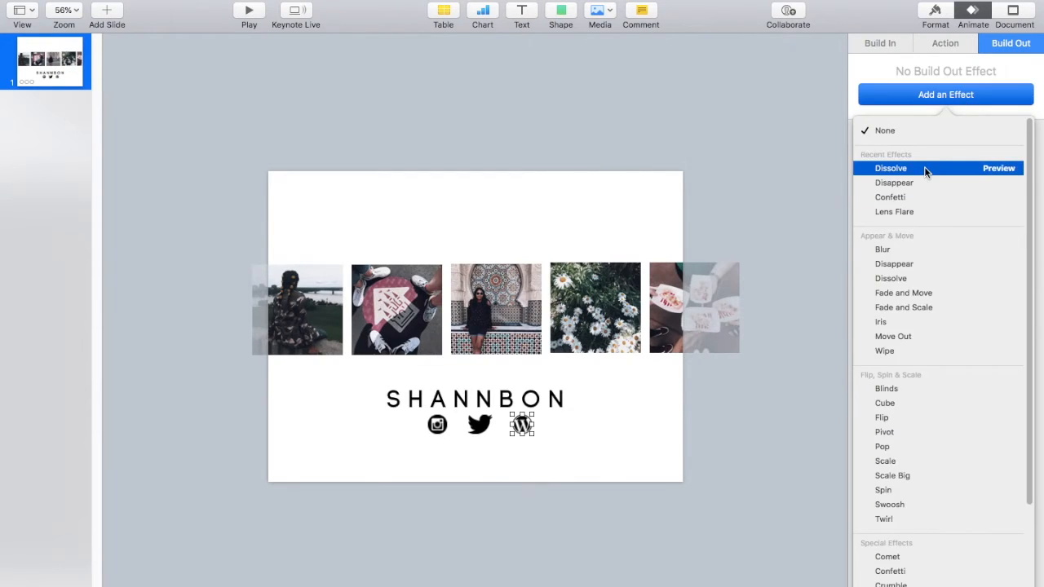
click(890, 168)
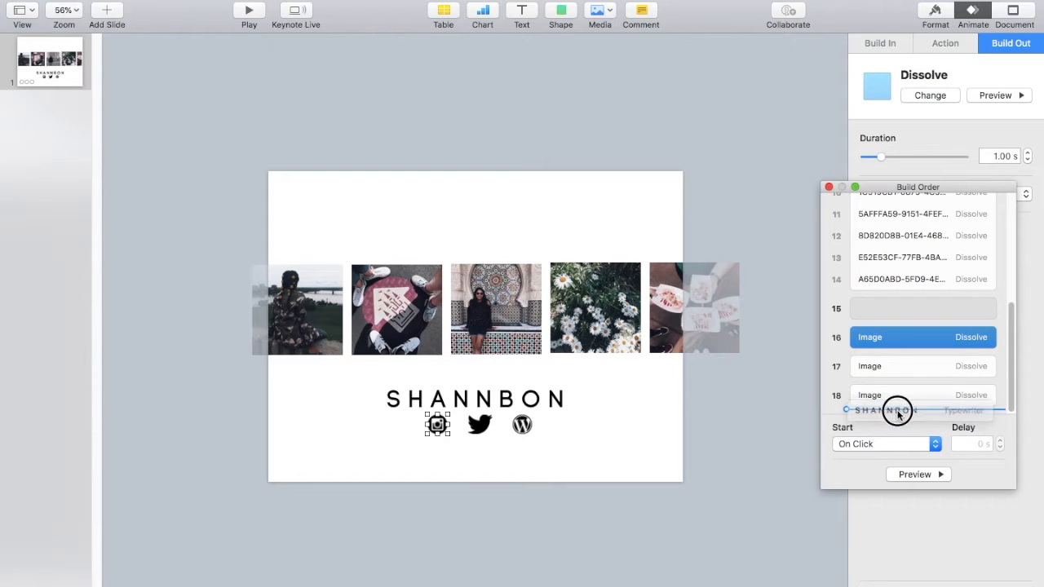
Move the title's Typewriter exit last, starting after build 17, and preview it
click(880, 444)
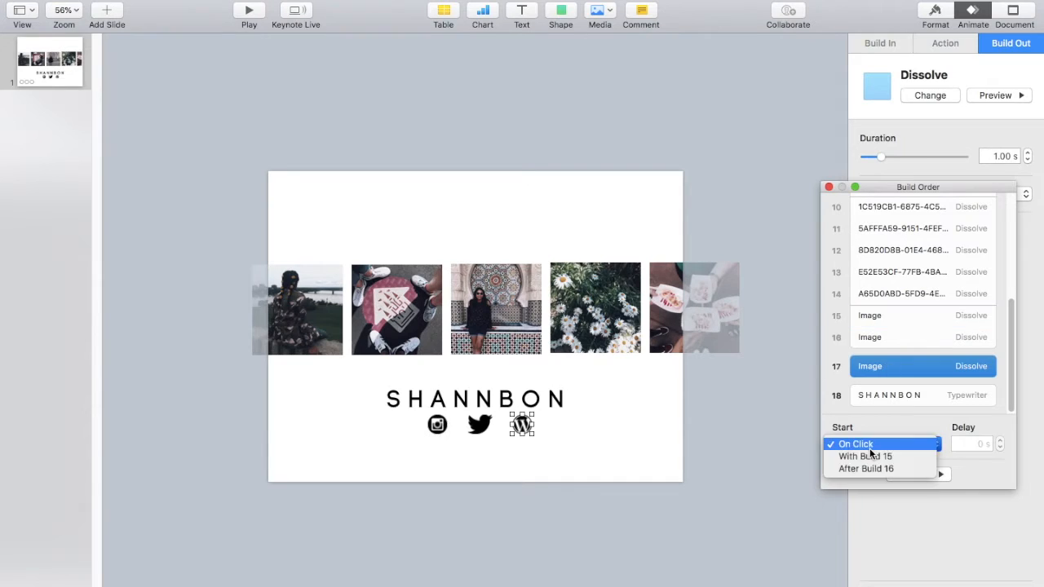
click(864, 456)
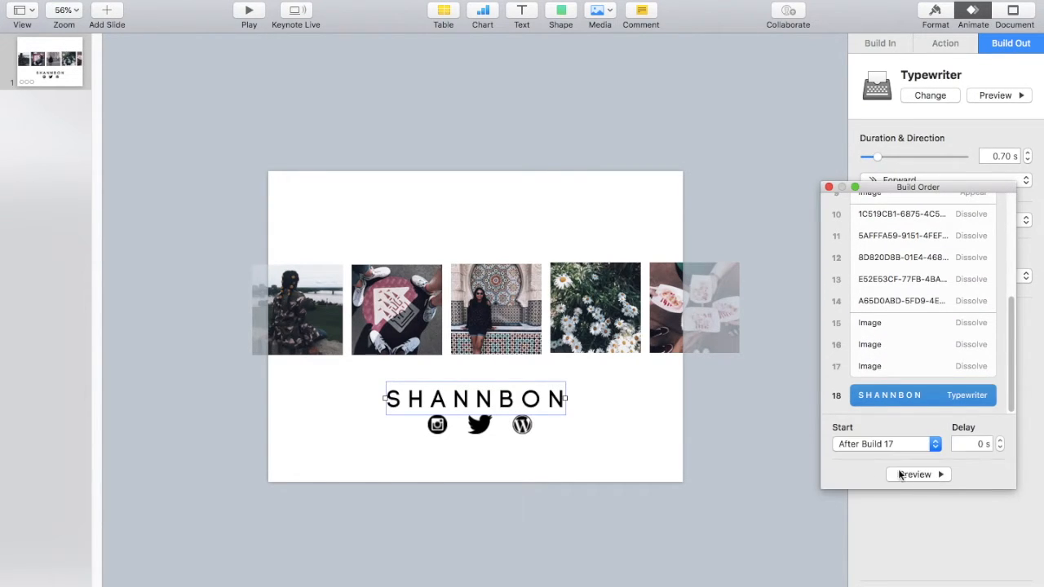
click(918, 474)
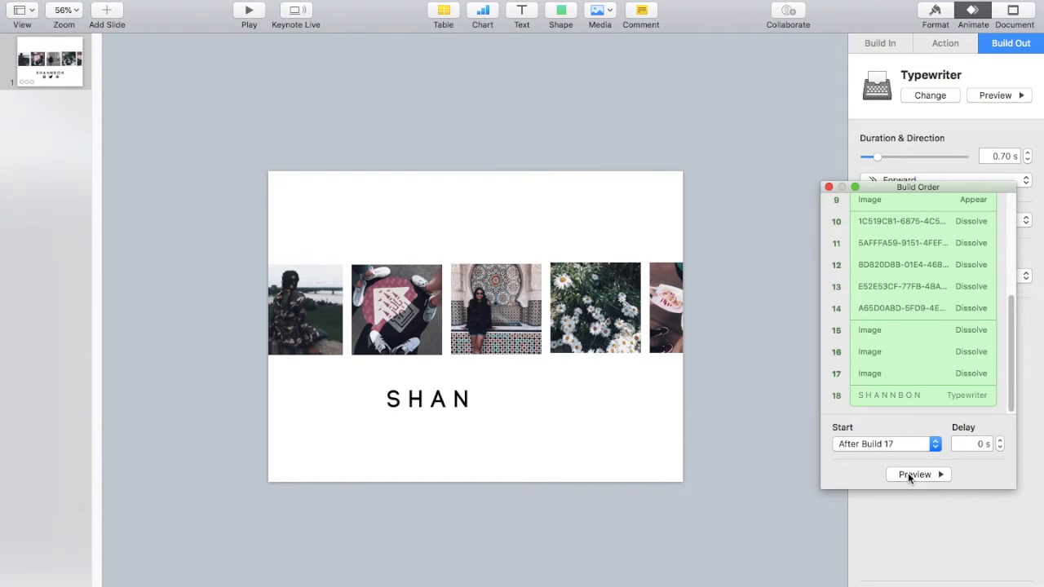
click(918, 475)
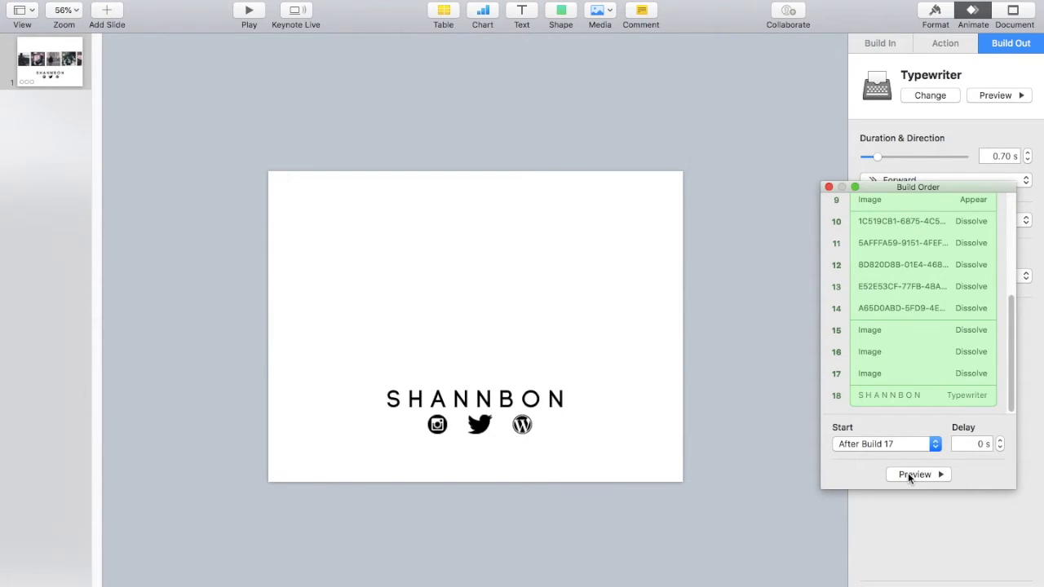
click(914, 474)
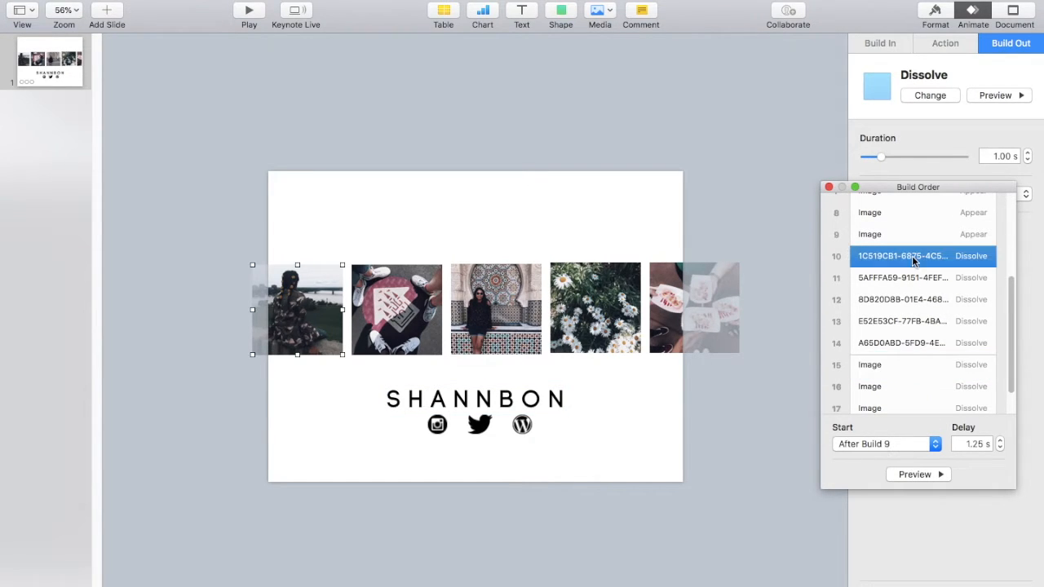
Lower build 10's delay before the photos dissolve out to 0.90 seconds, then preview
click(1000, 448)
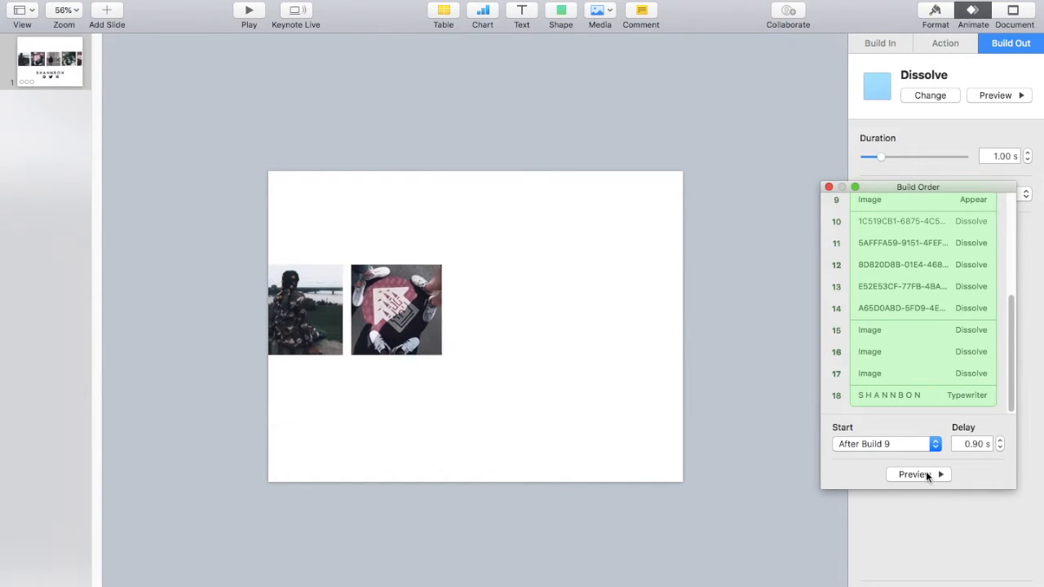
click(913, 473)
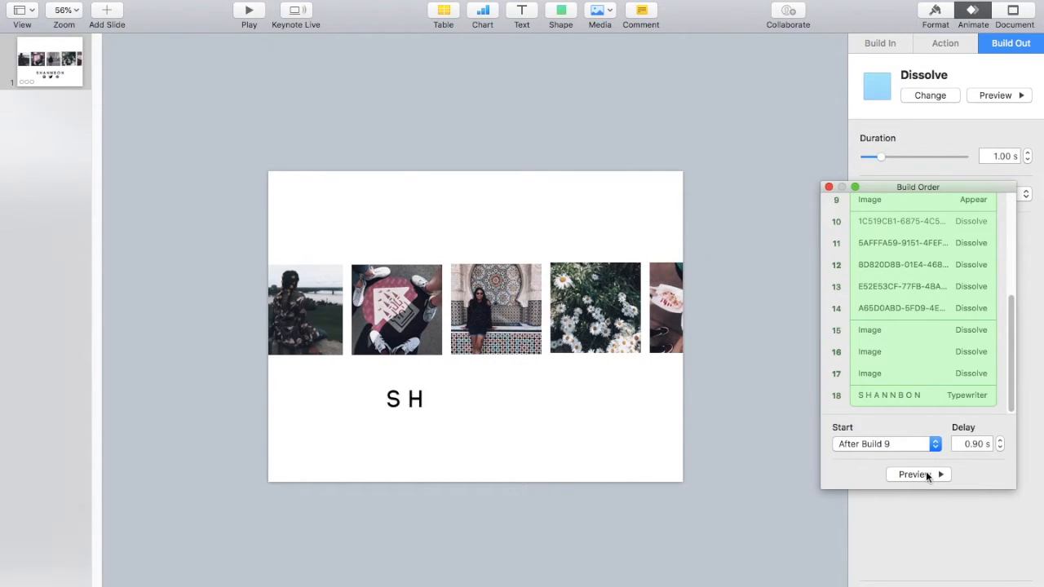
click(913, 474)
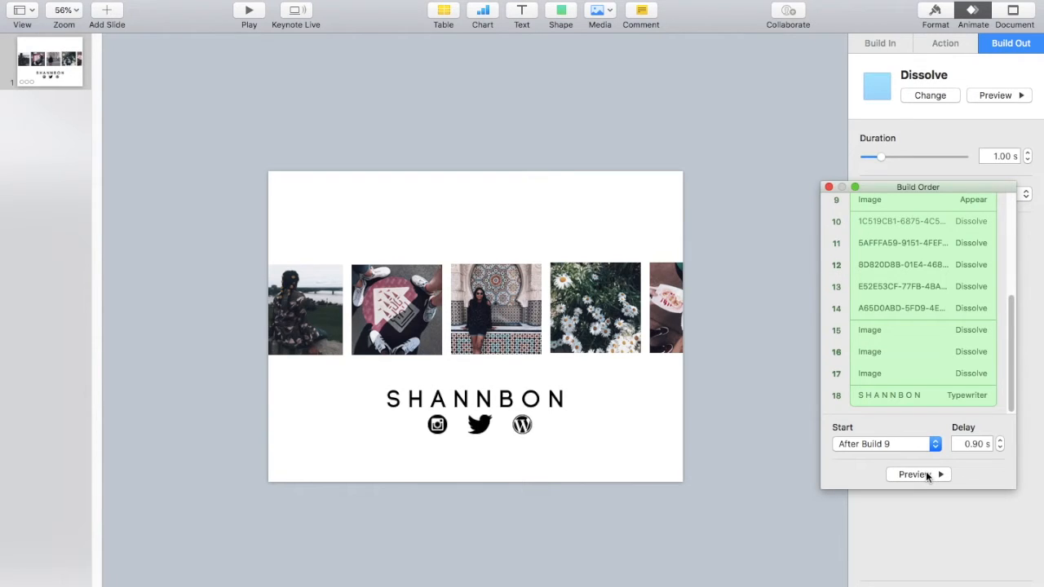
click(913, 474)
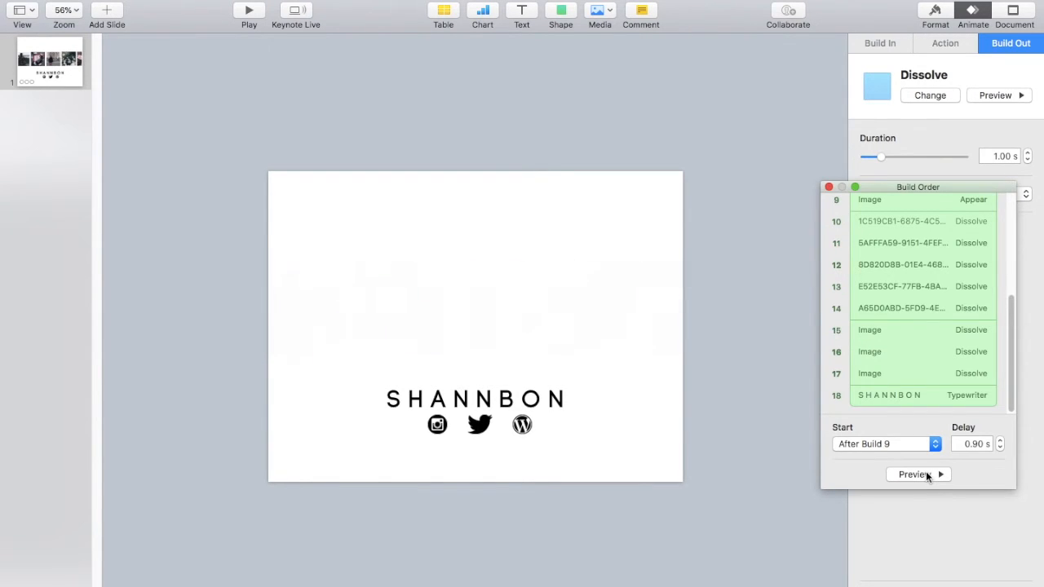
click(901, 221)
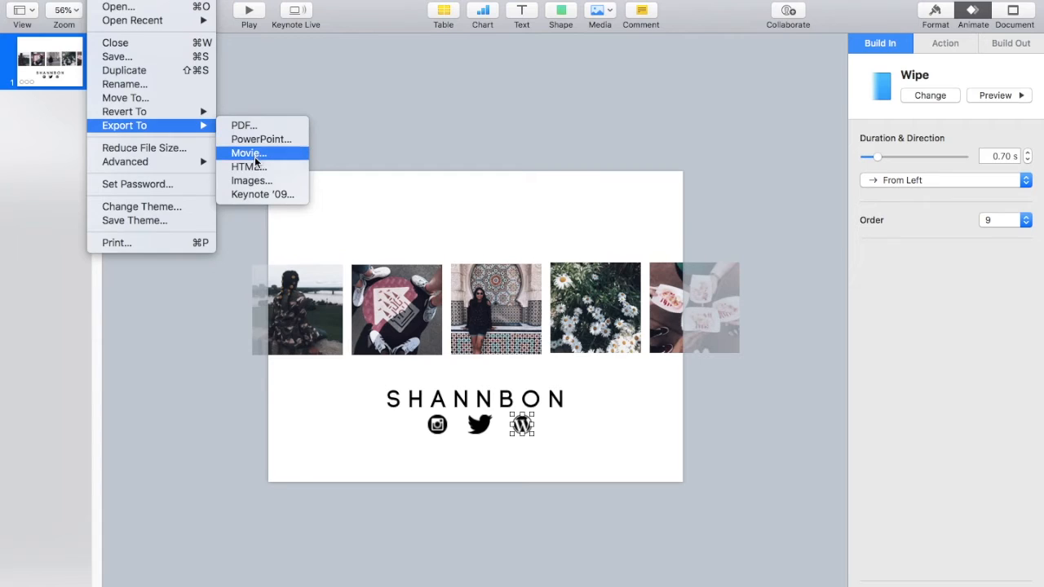
Export a self-playing 1024x768 movie named 'Shannb' into the YouTube folder
click(248, 153)
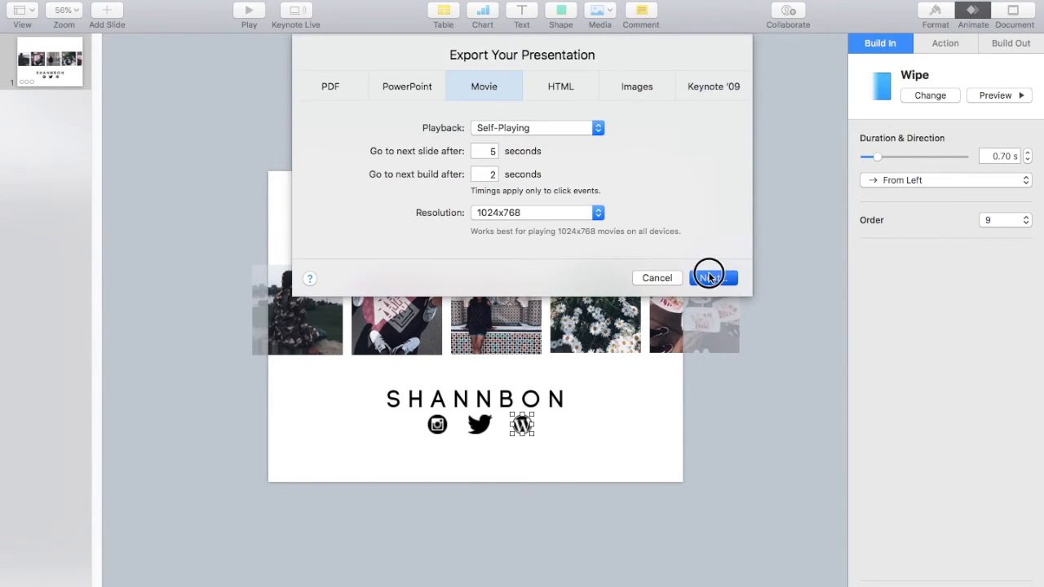
click(710, 277)
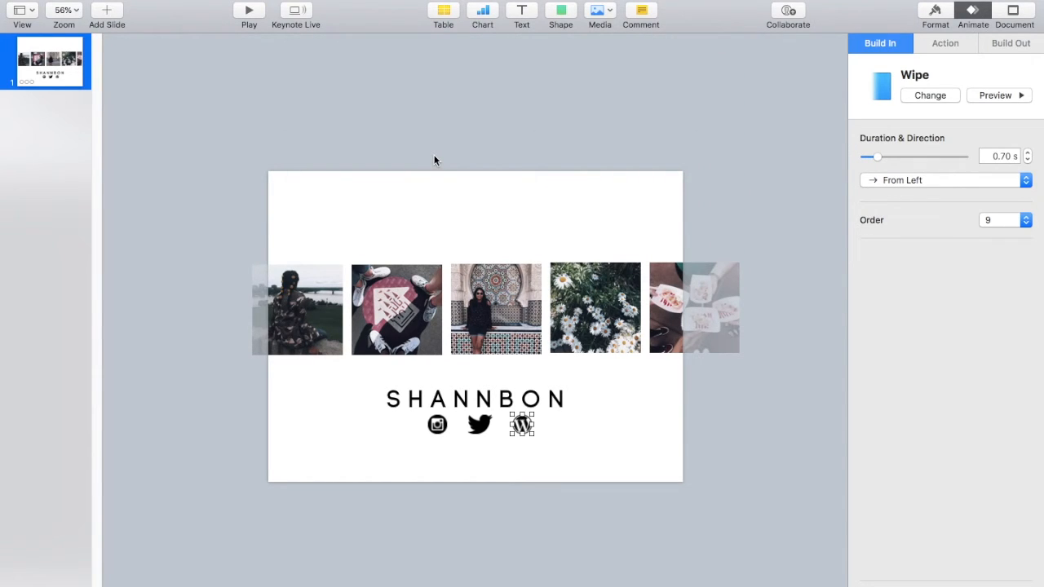
click(528, 97)
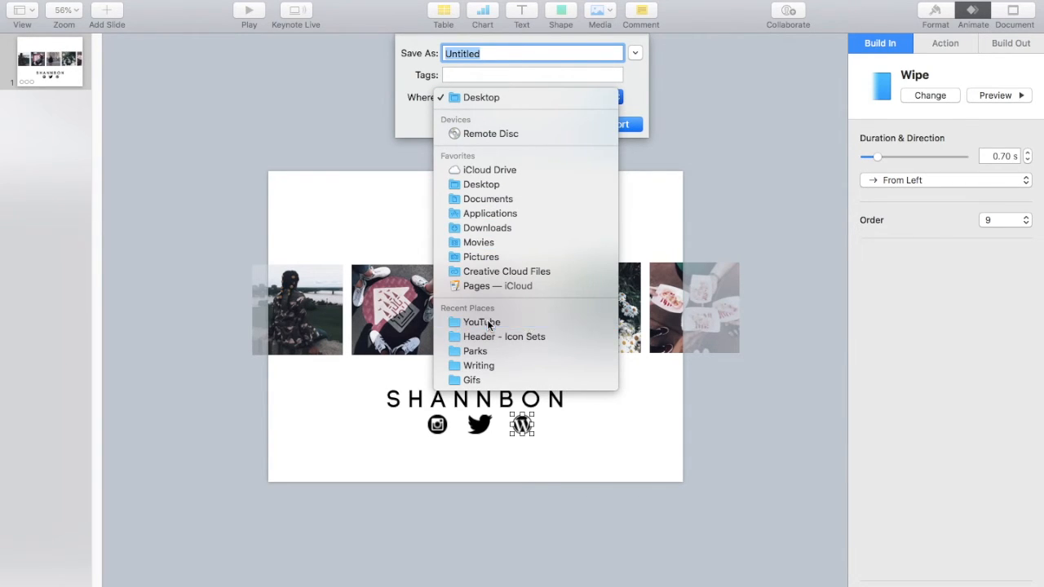
click(481, 321)
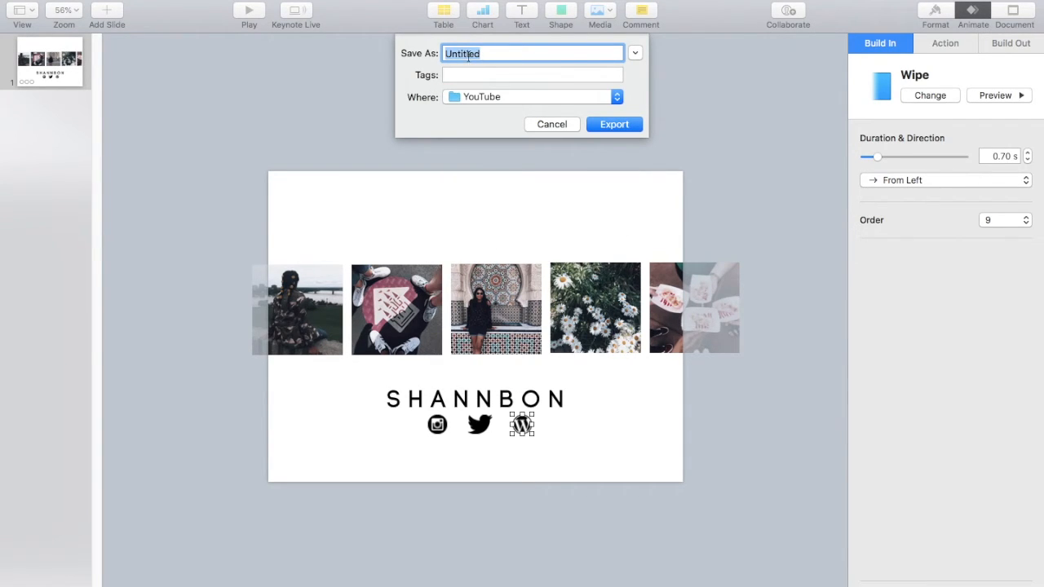
text(Shannb)
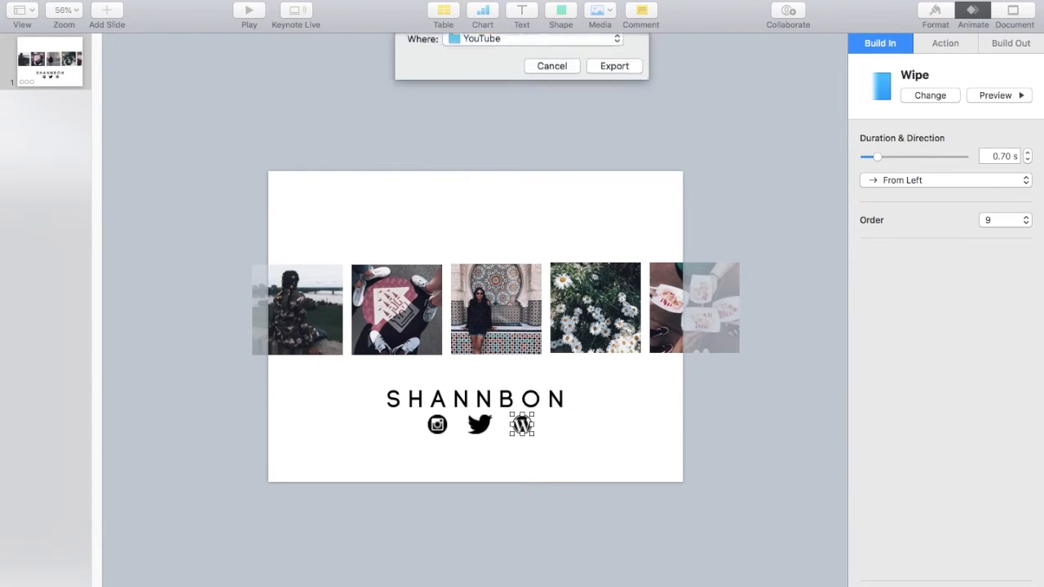
click(614, 65)
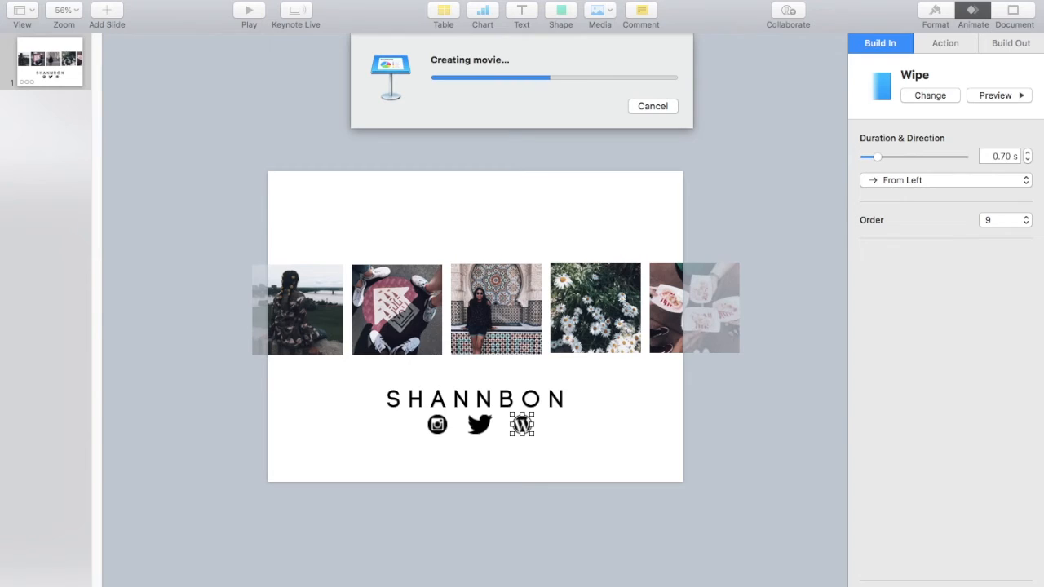